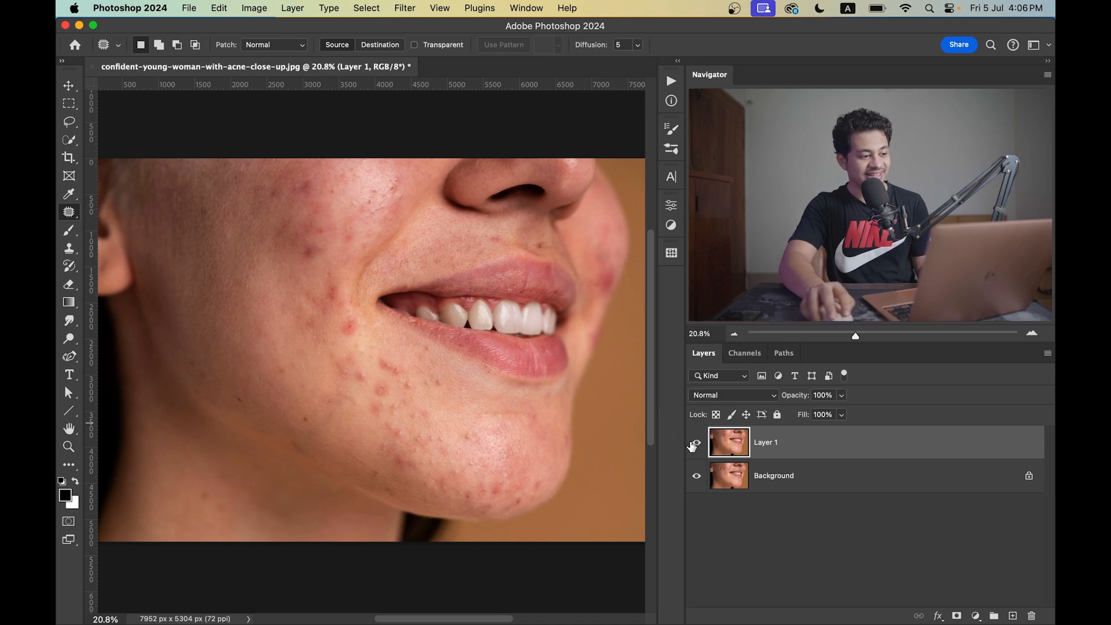
Step: Compare the patched Layer 1 against the original and patch a blemish beside the mouth
click(696, 442)
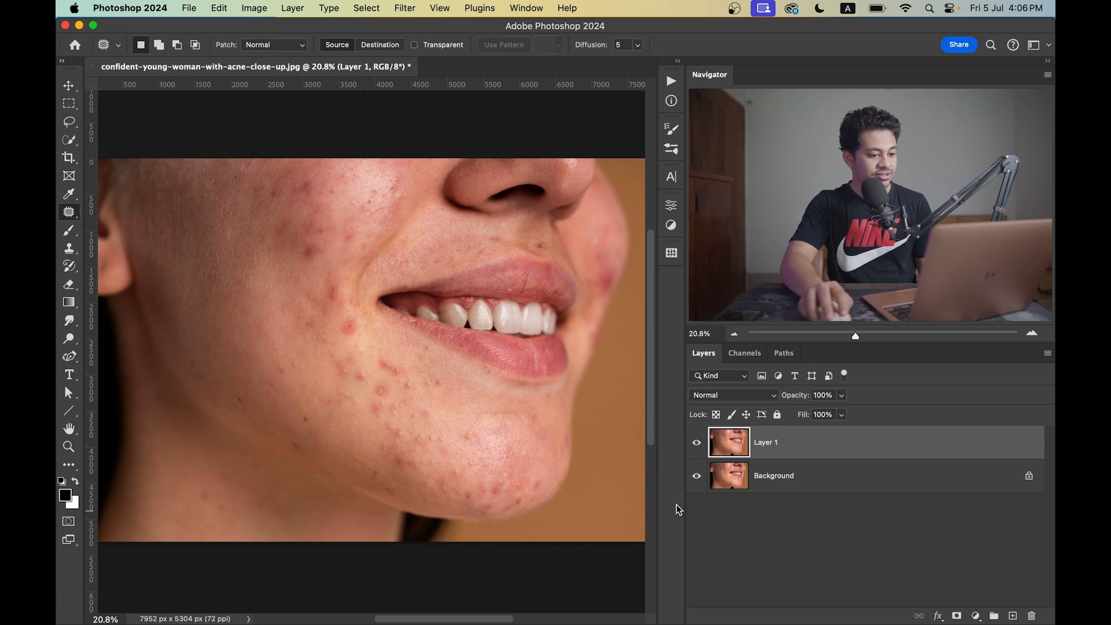
click(695, 442)
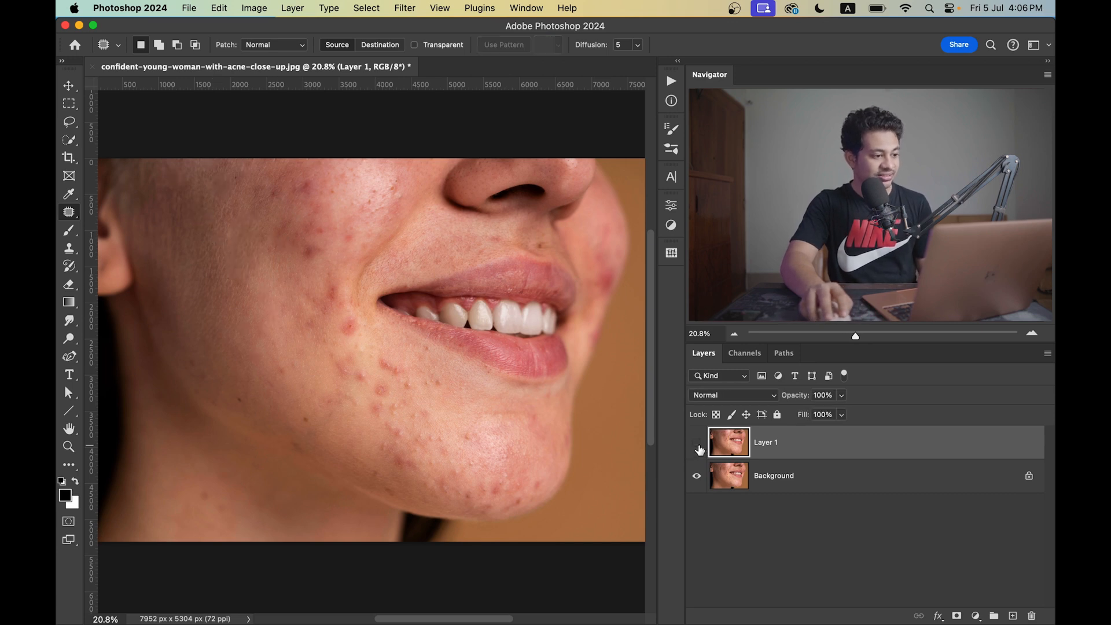
click(696, 442)
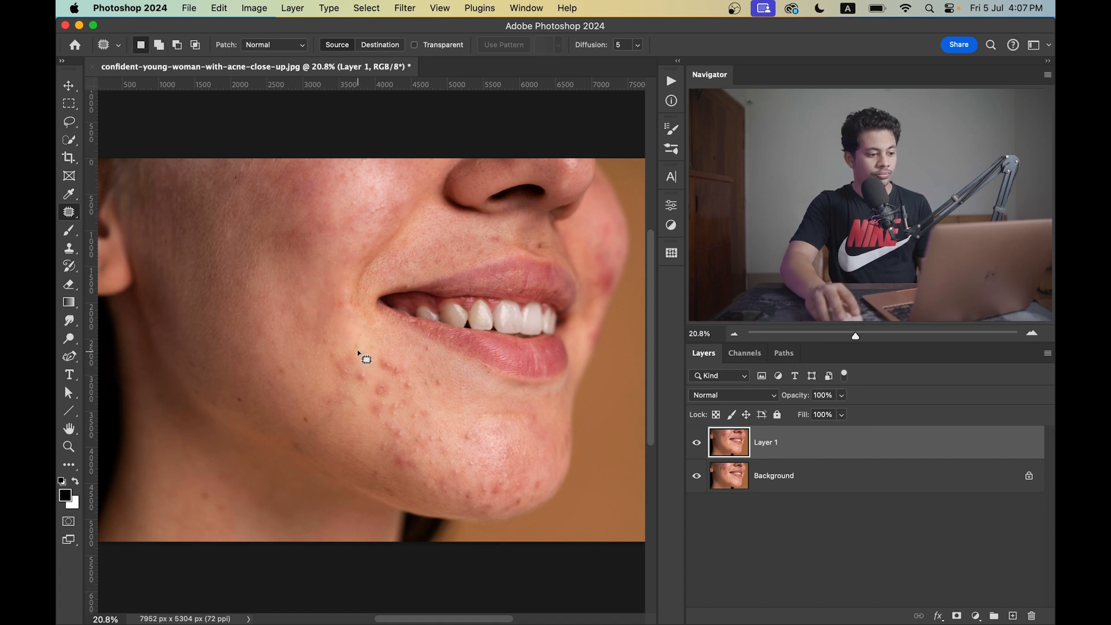
drag(364, 360, 431, 401)
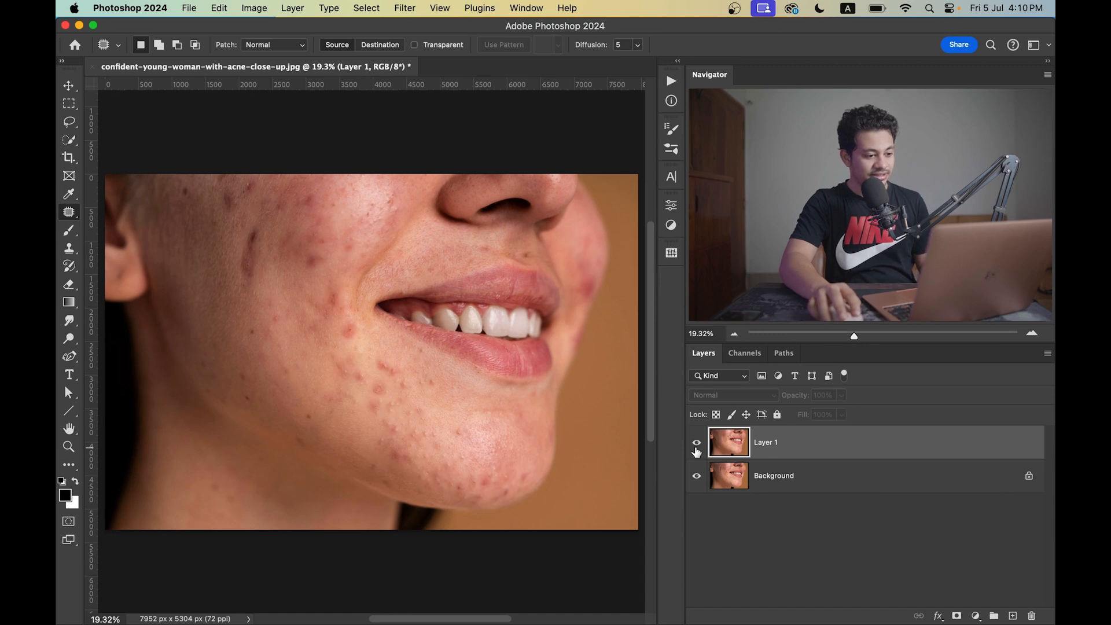
click(696, 442)
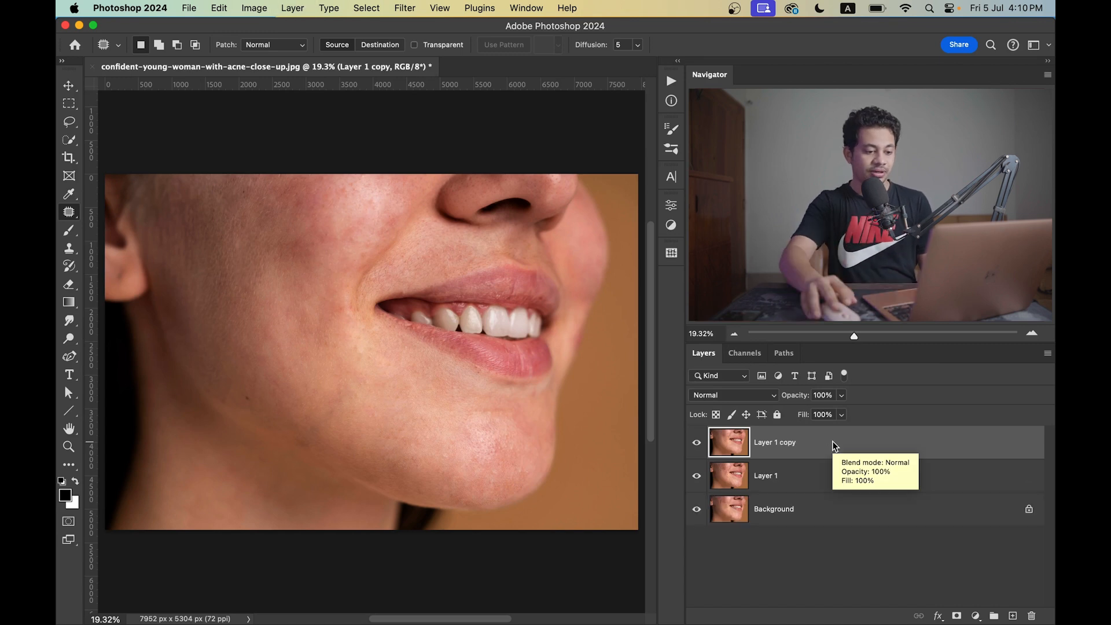
Step: Name the duplicated layers Texture and Color, hide Texture and make Color active
double_click(774, 442)
text(Texture)
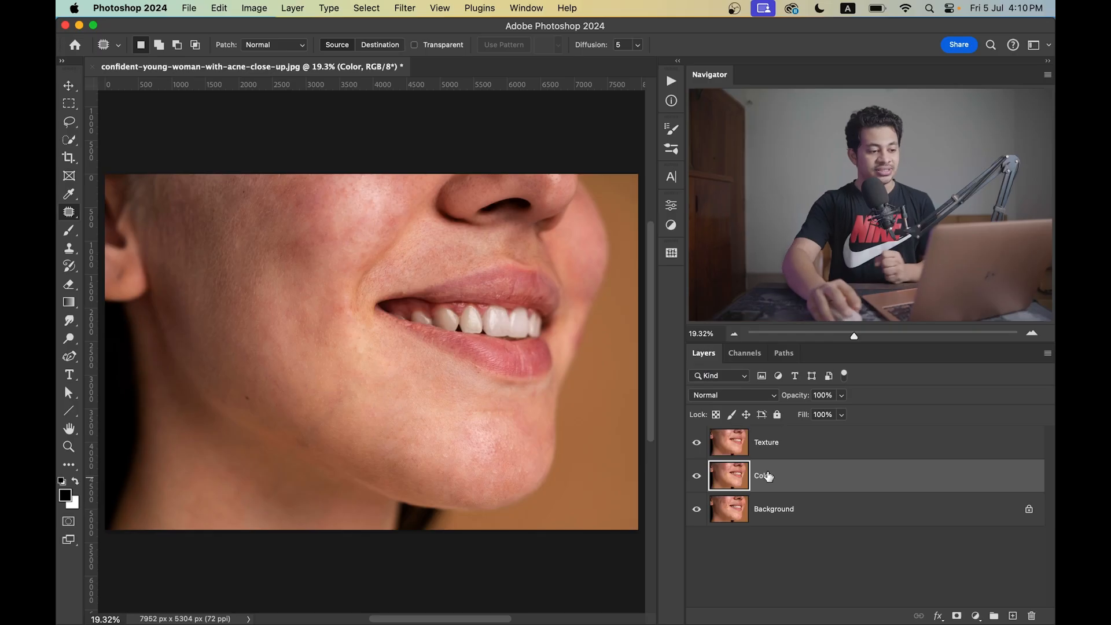
click(766, 440)
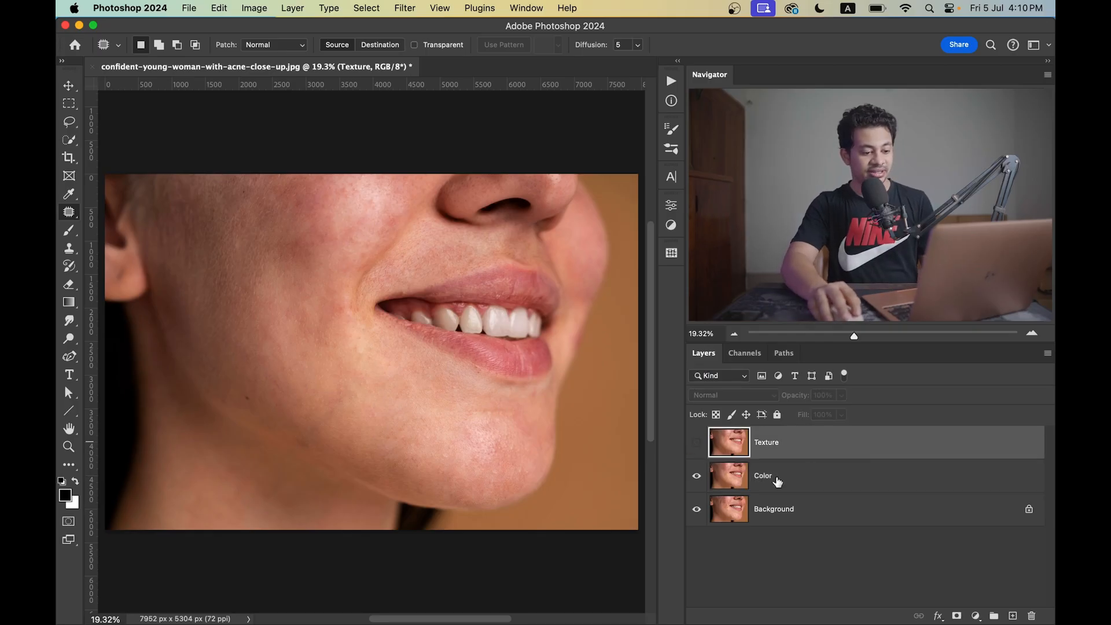
click(763, 475)
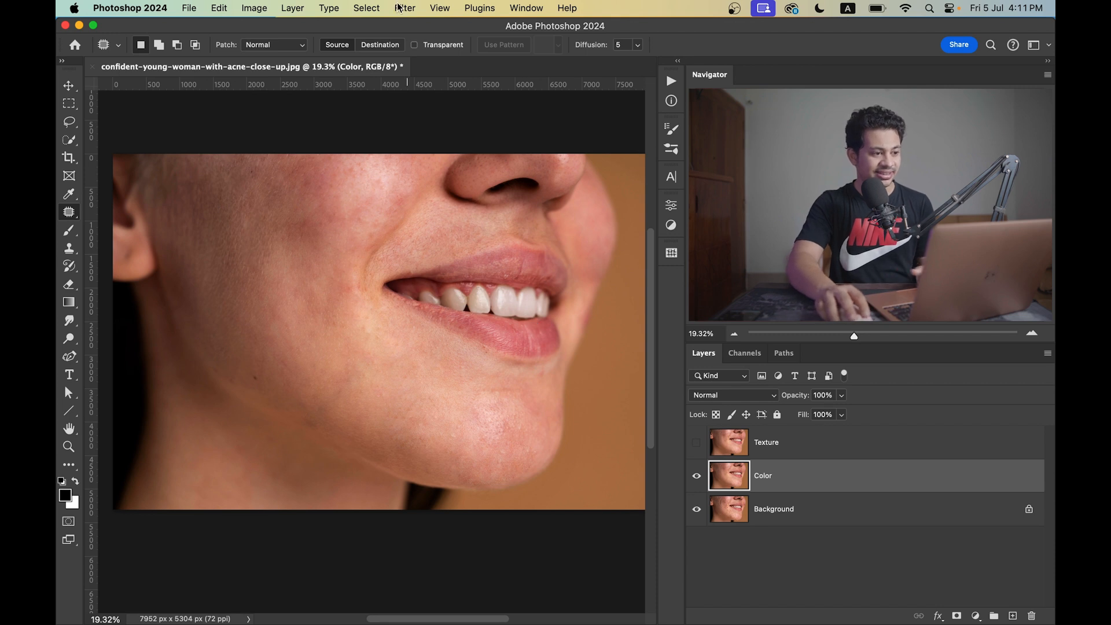
Step: Apply a Gaussian Blur with a 50-pixel radius to the Color layer
click(404, 8)
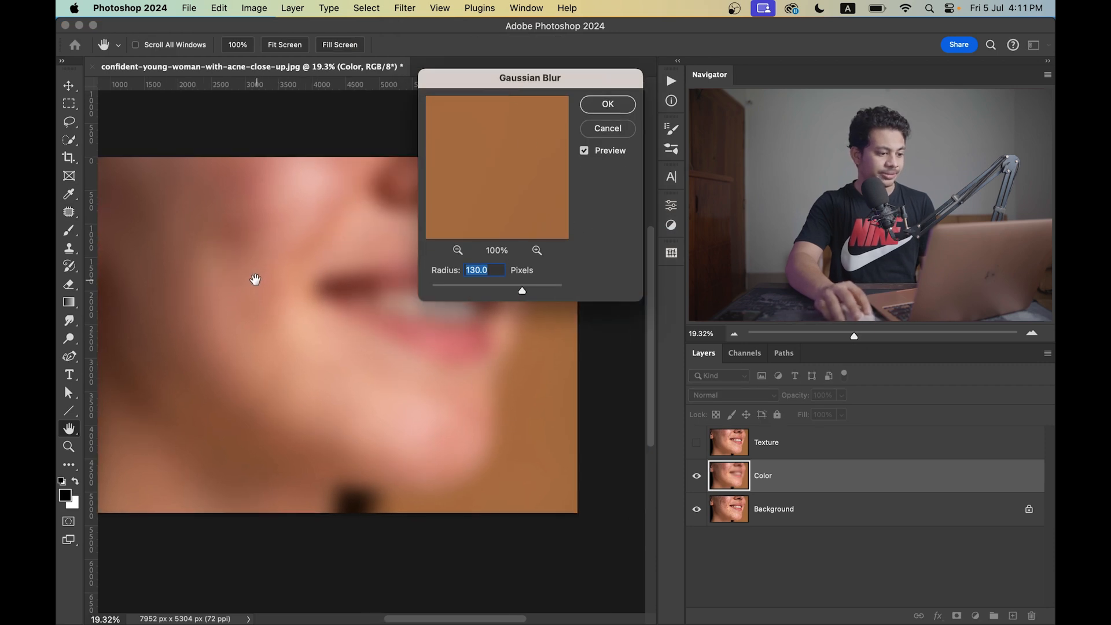
drag(522, 291, 430, 291)
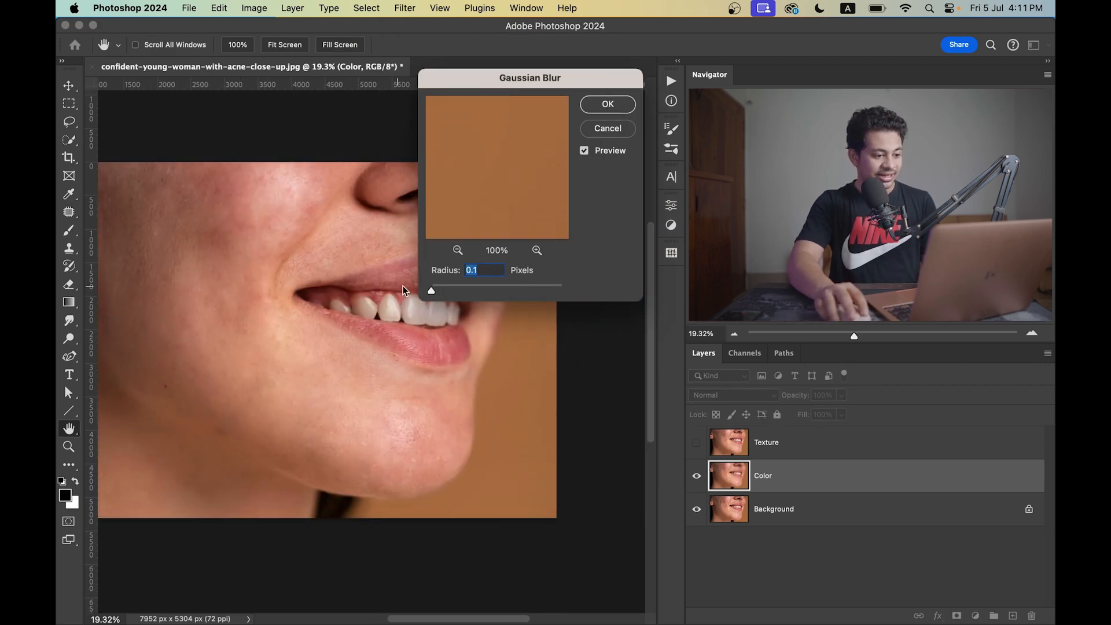
drag(431, 290, 488, 290)
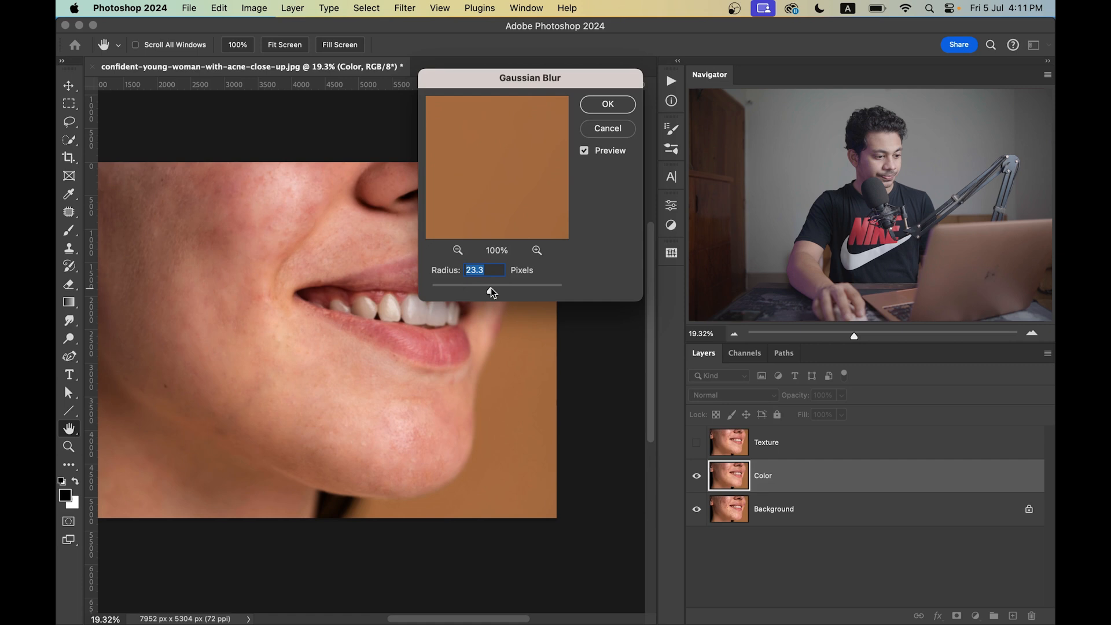
drag(493, 293, 538, 293)
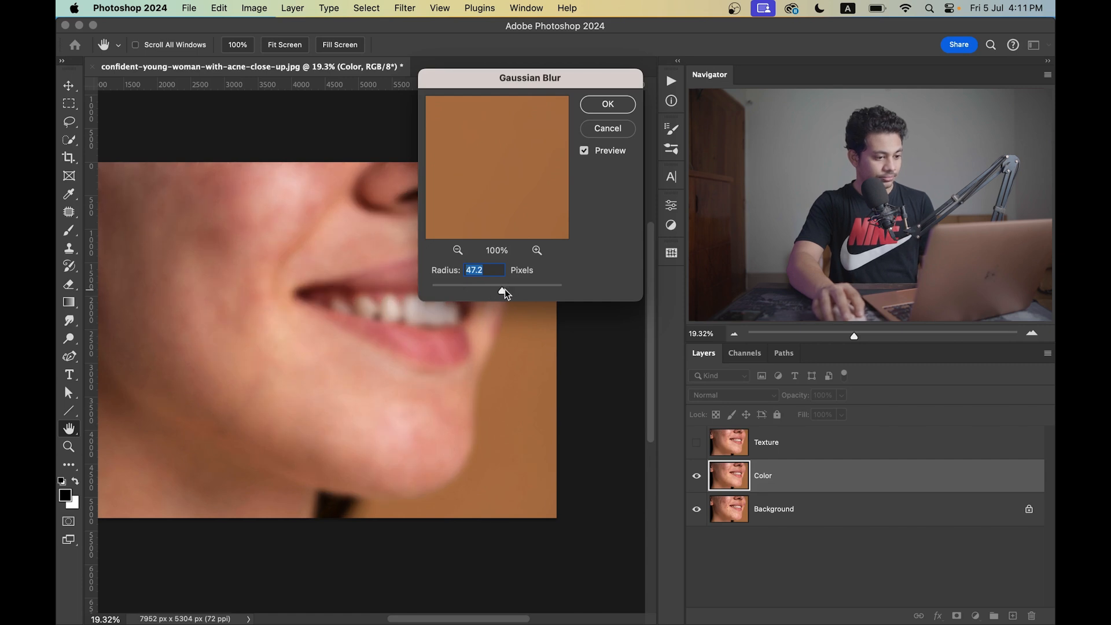
text(50.0)
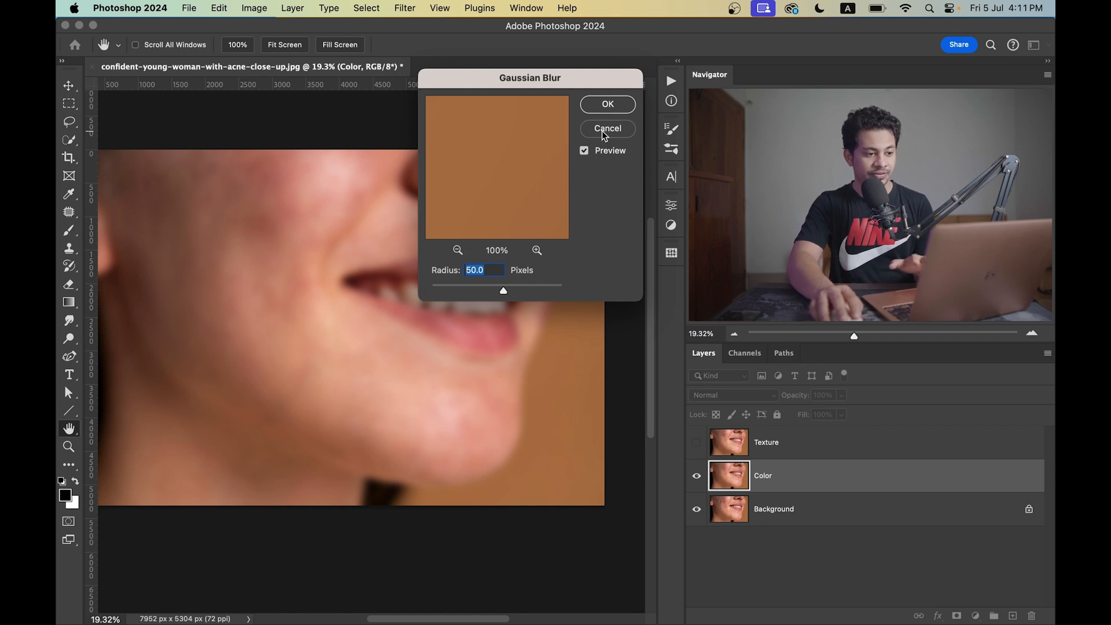
click(607, 104)
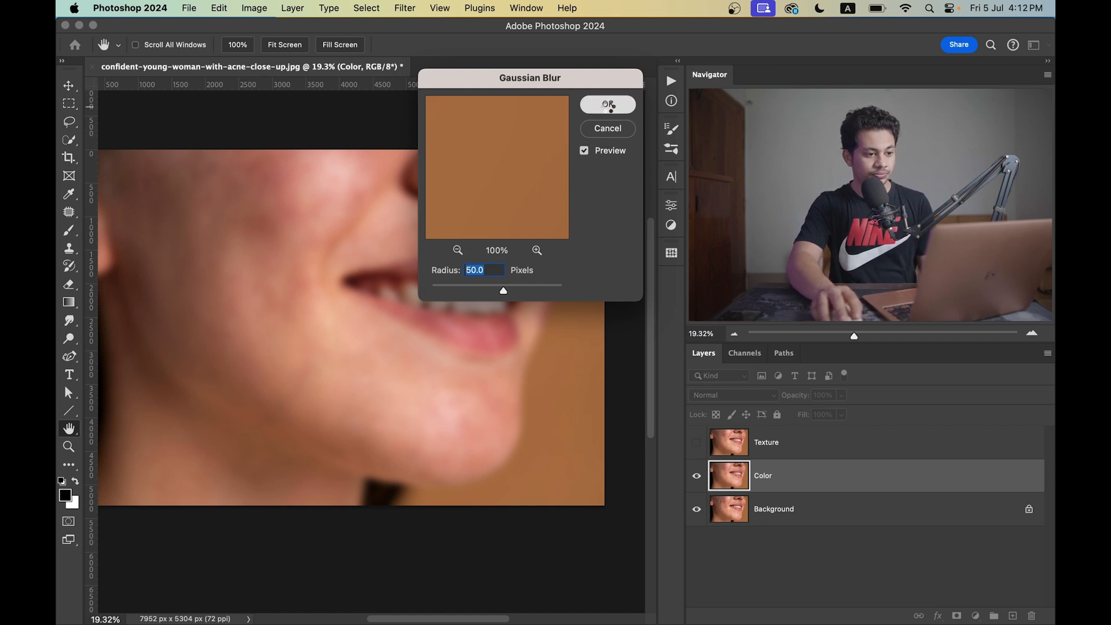
click(606, 105)
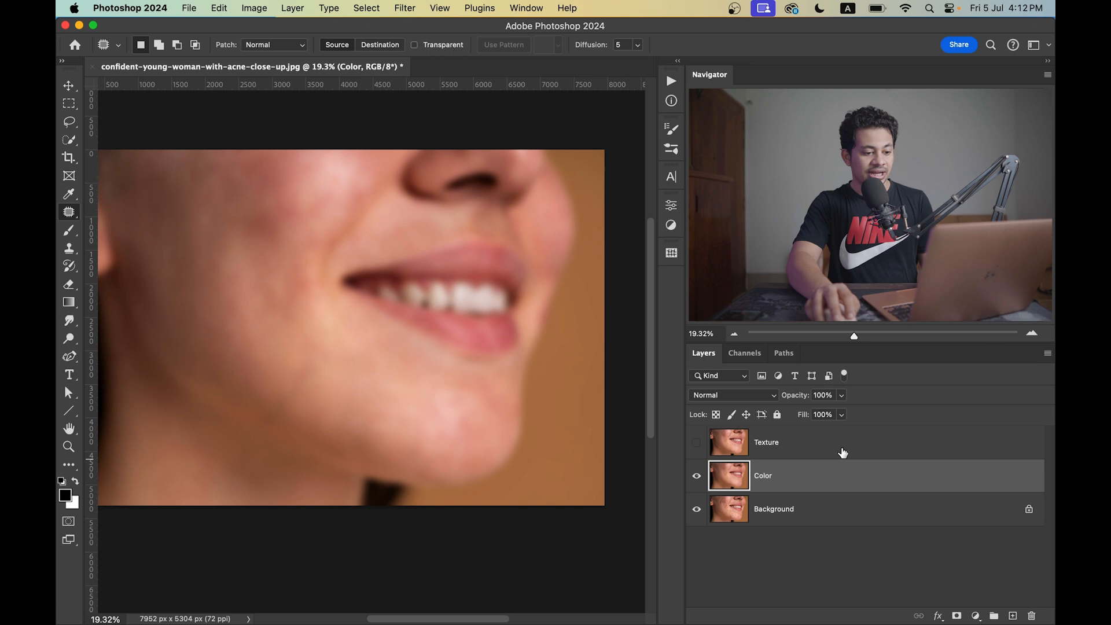
Step: Show the Texture layer and set up Apply Image with the Color layer as source
click(697, 442)
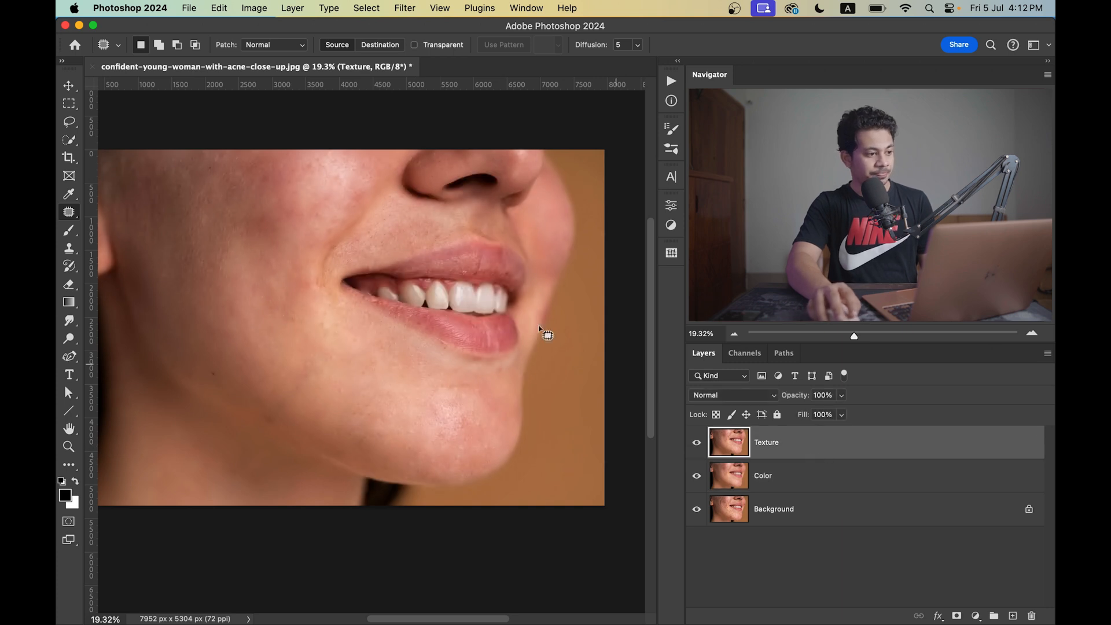
click(253, 8)
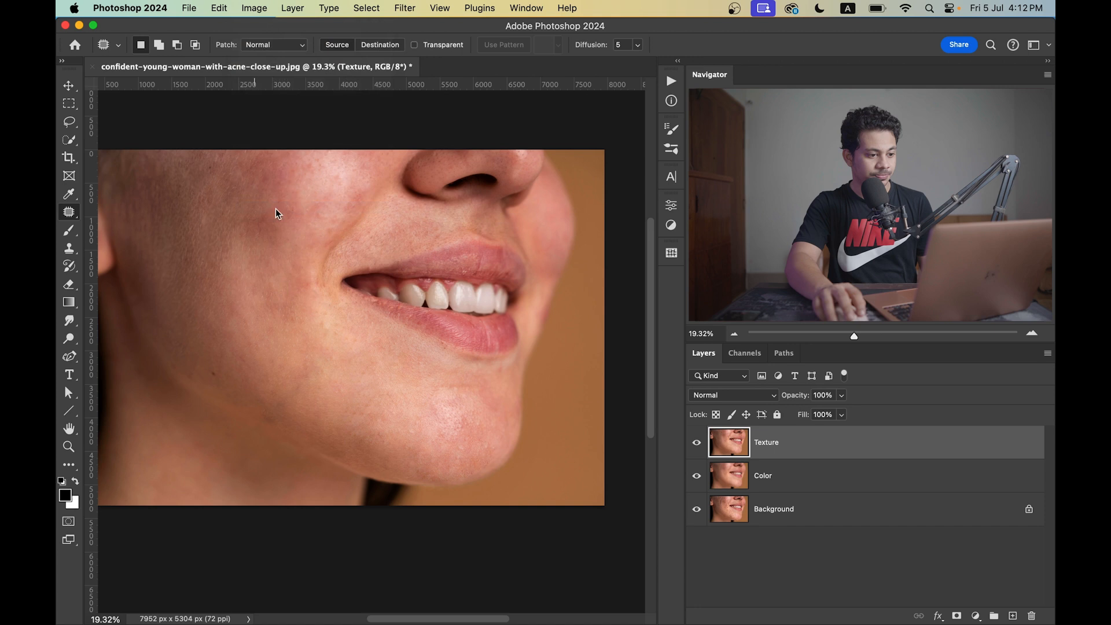
click(253, 9)
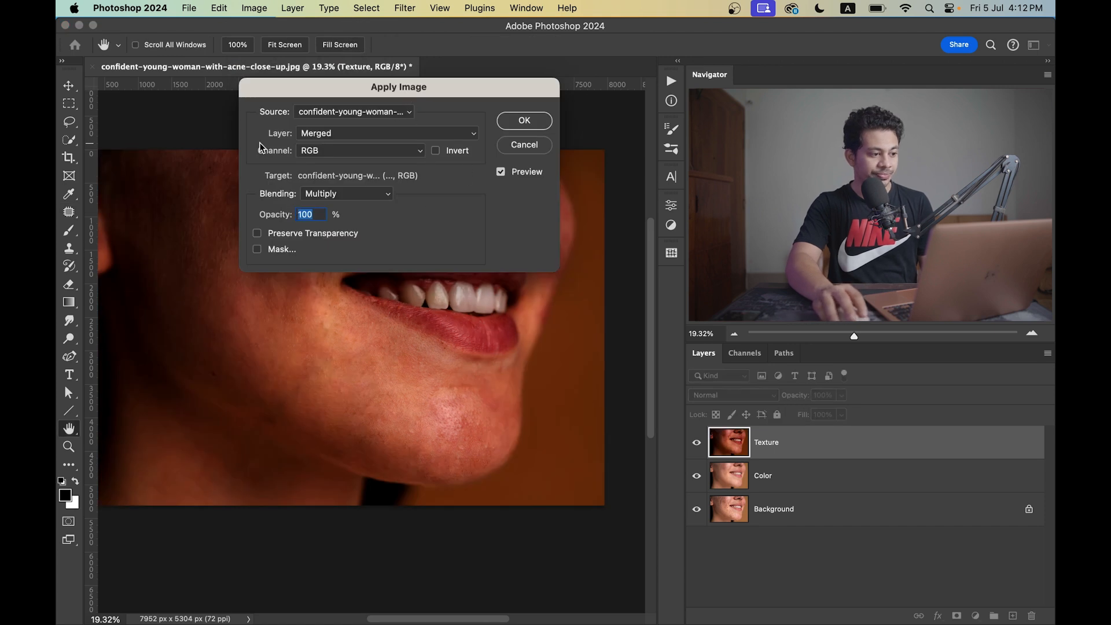
click(387, 131)
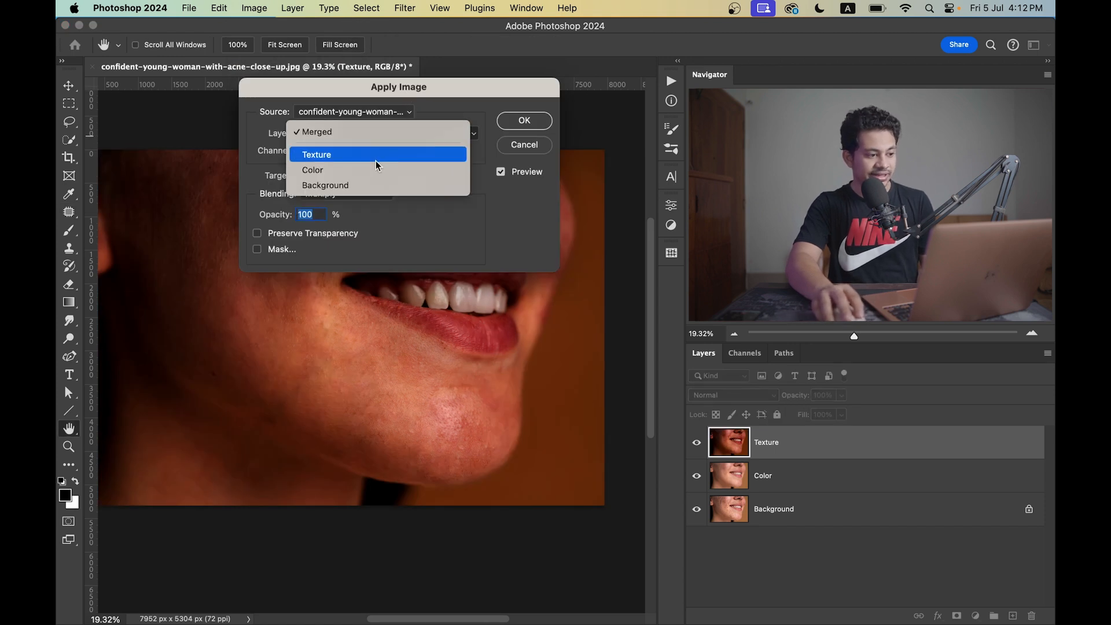
click(311, 169)
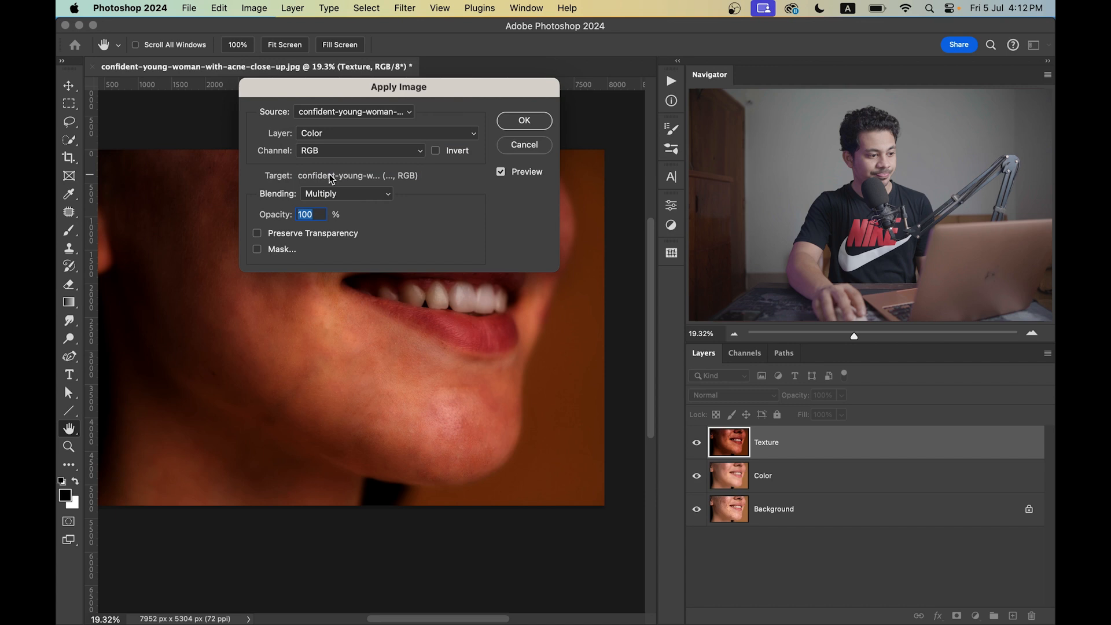
Step: Subtract Color from Texture at scale 2, offset 128 to produce the grey detail layer
click(346, 193)
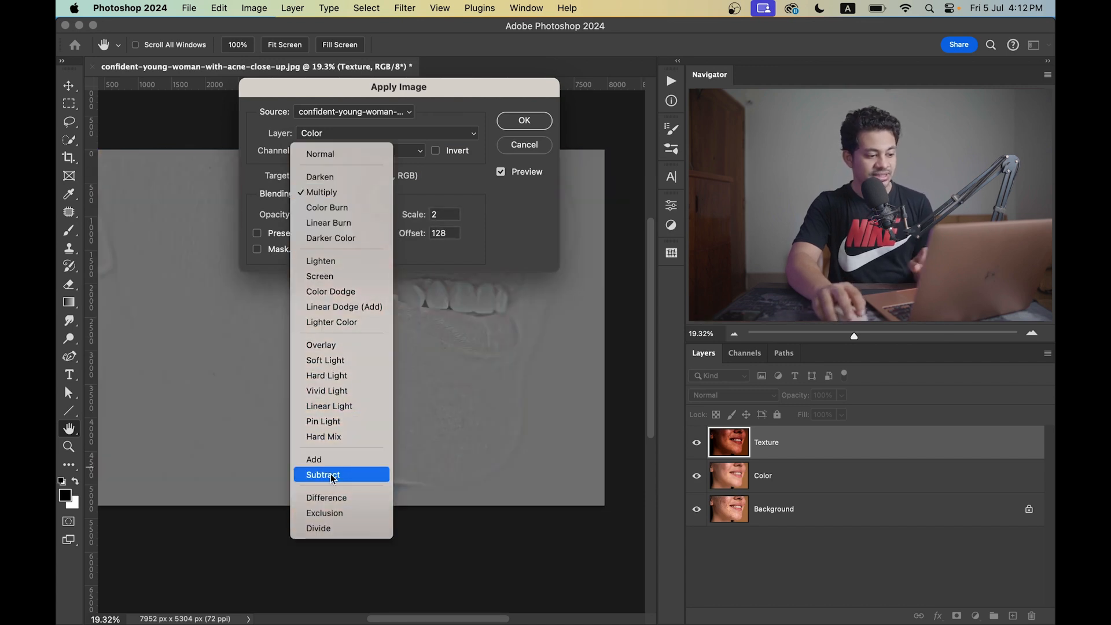
click(323, 474)
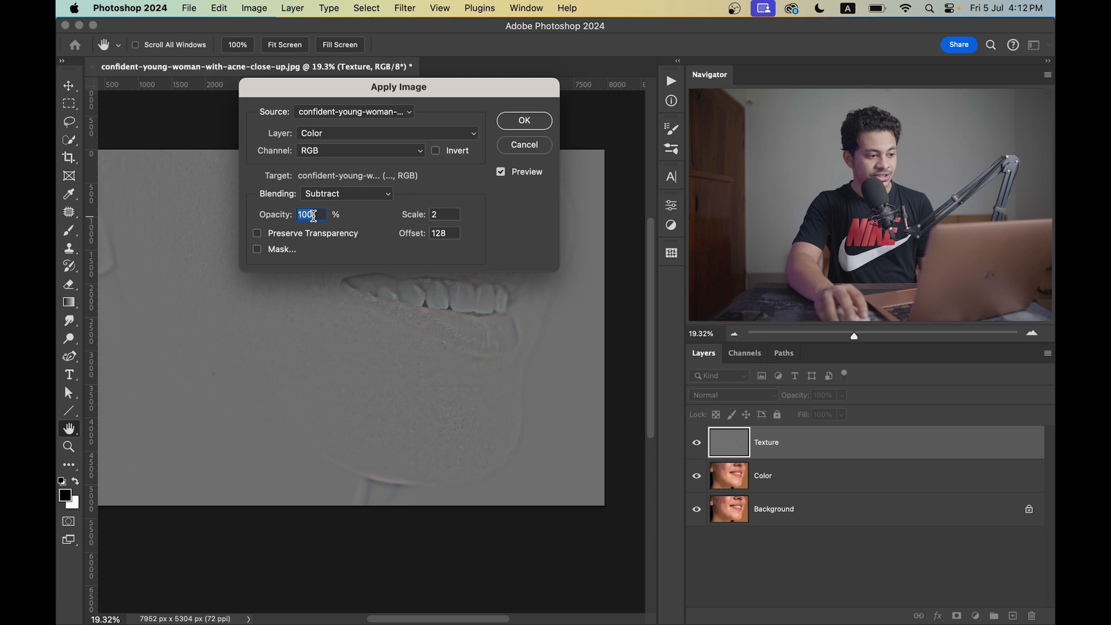
click(443, 214)
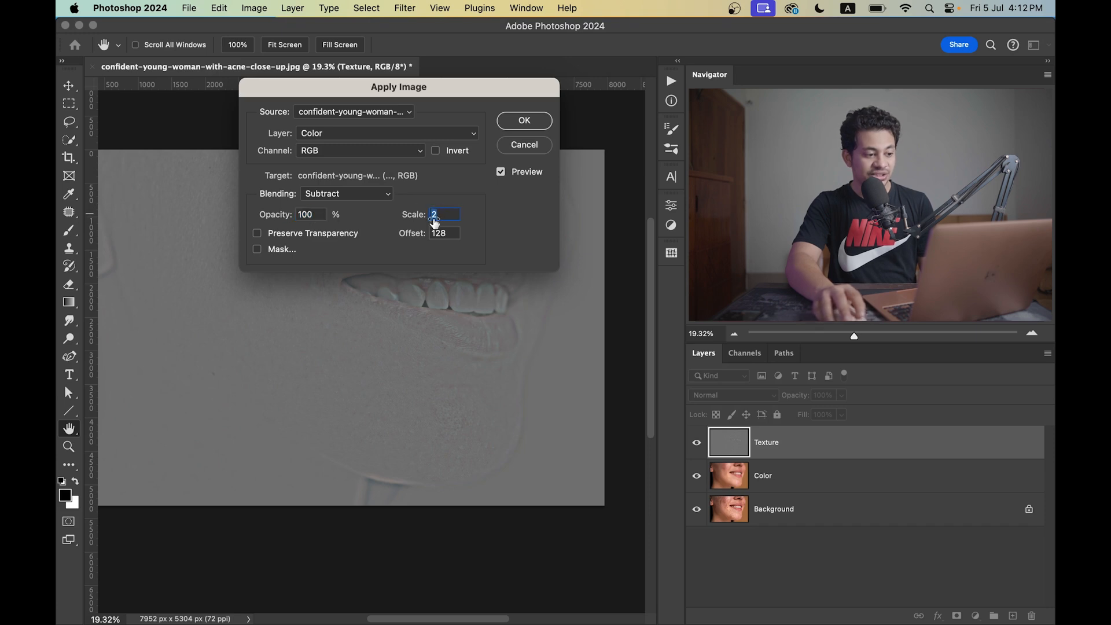
click(443, 233)
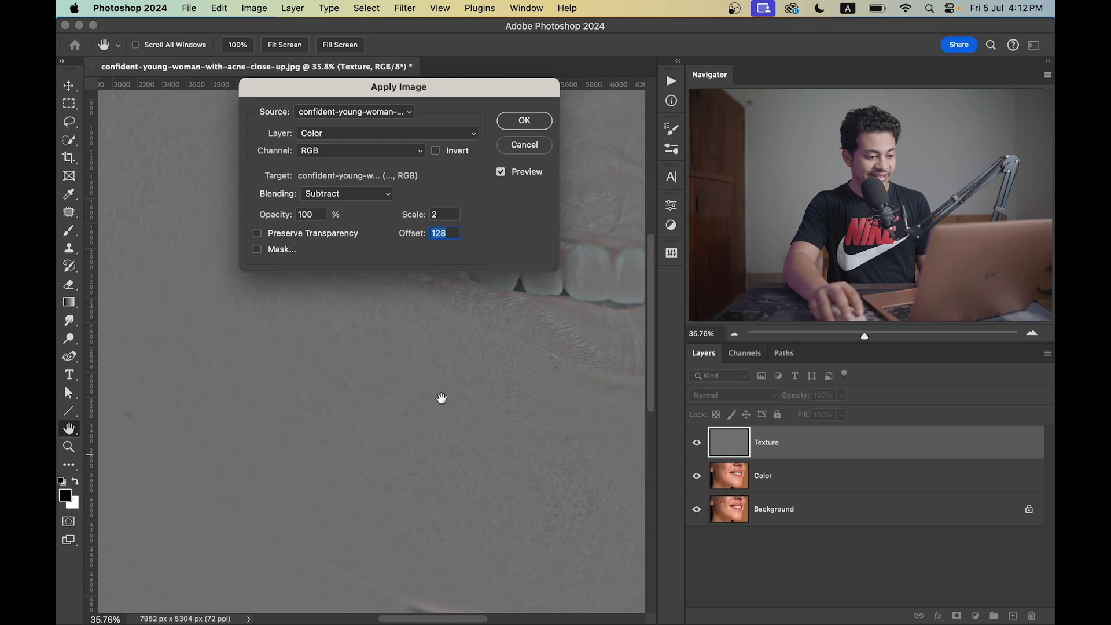
click(523, 121)
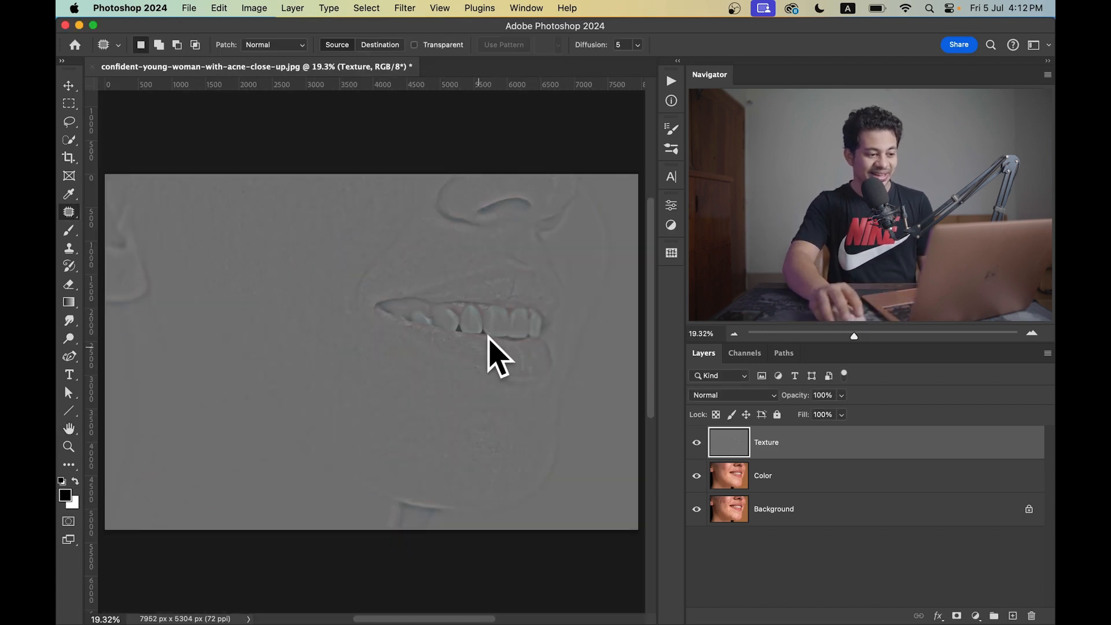
Step: Set the Texture layer's blend mode to Linear Light and return to the Color layer
click(732, 394)
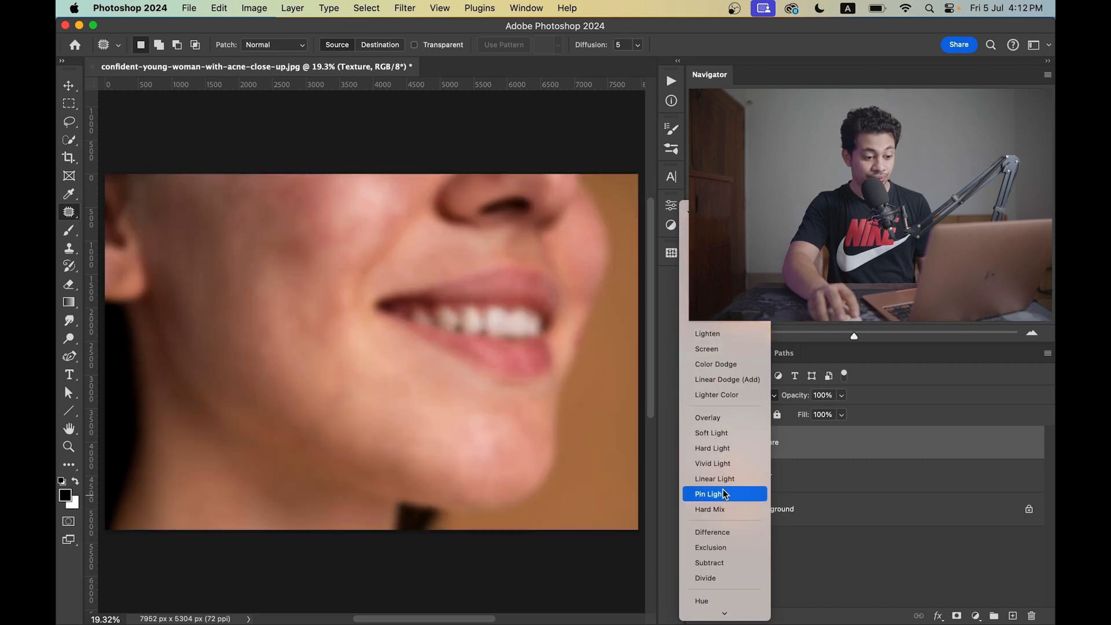
click(714, 477)
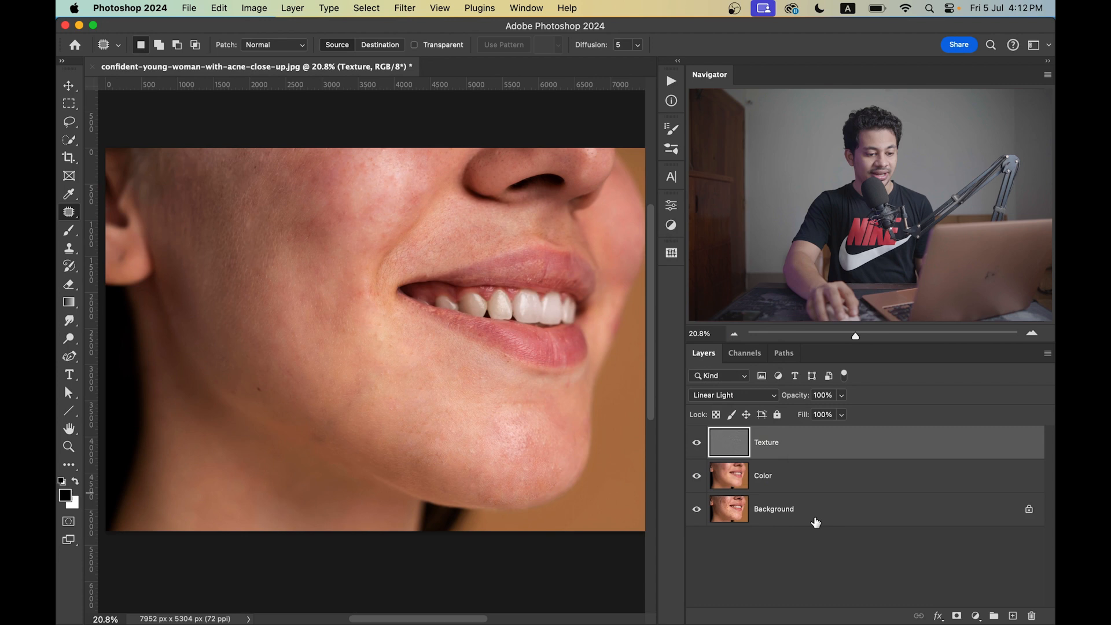
click(778, 475)
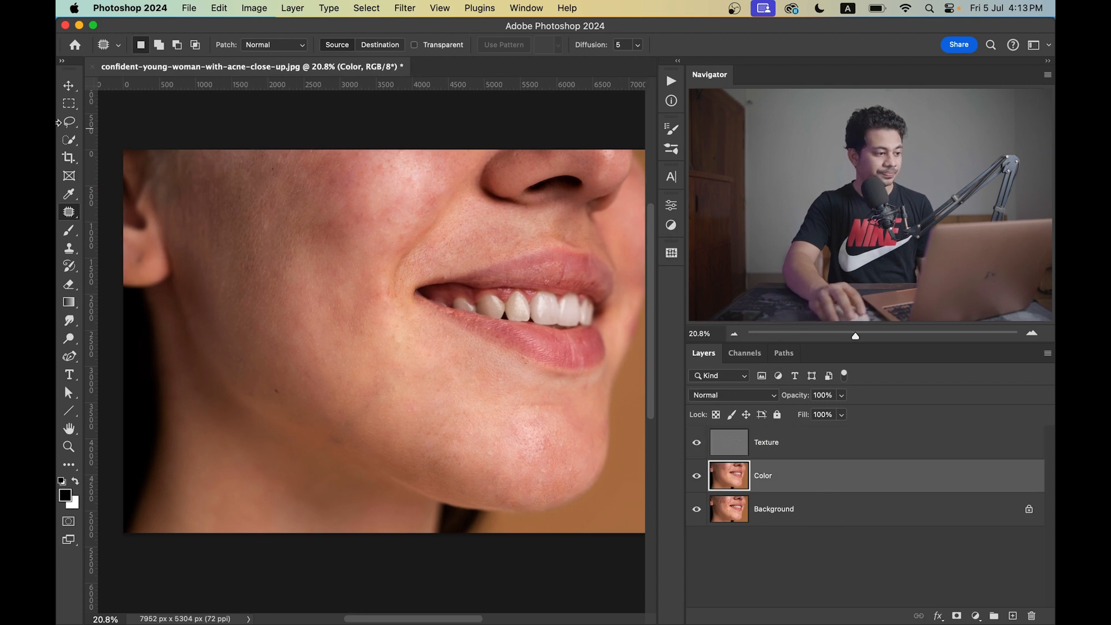
Step: Check a cheek lasso selection as a quick mask, leave it, and set the lasso feather to 50 px
click(68, 122)
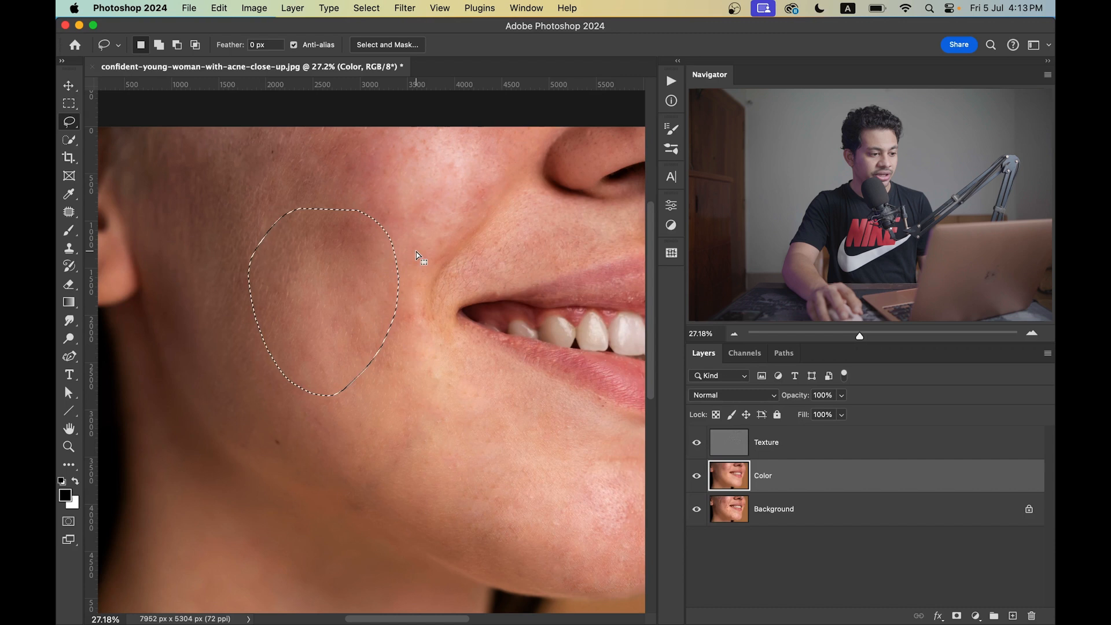
click(68, 521)
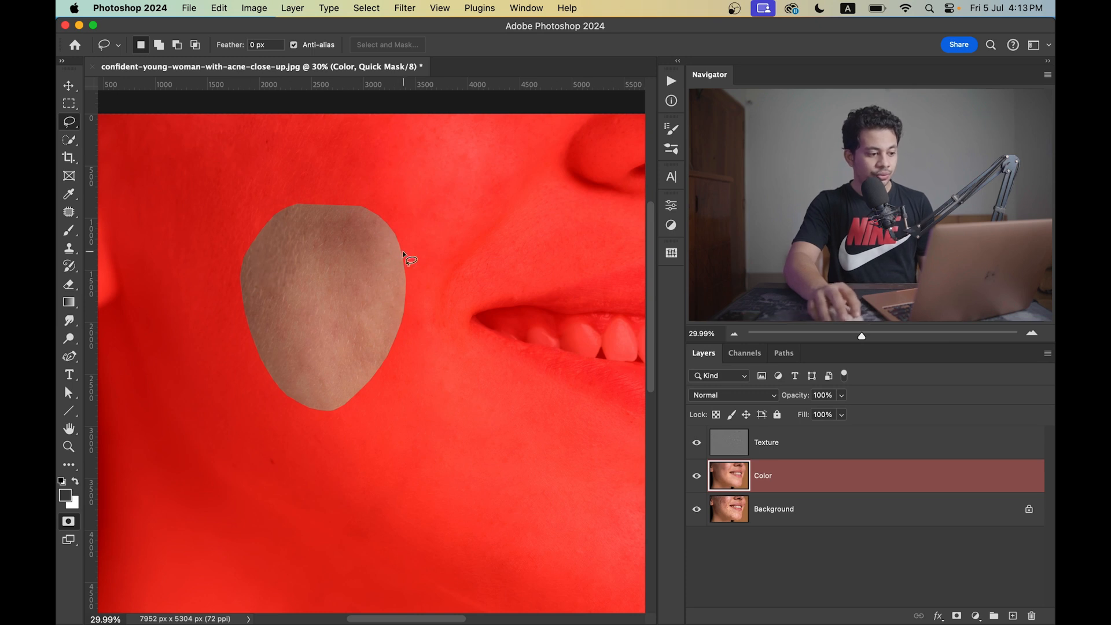
mouse_move(375, 294)
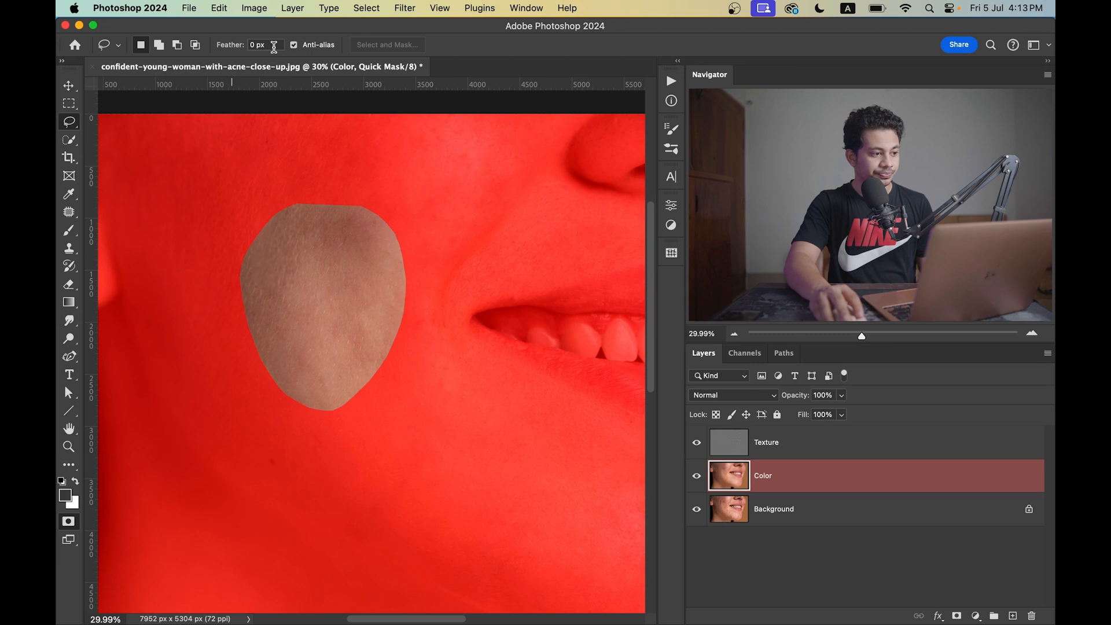
click(259, 45)
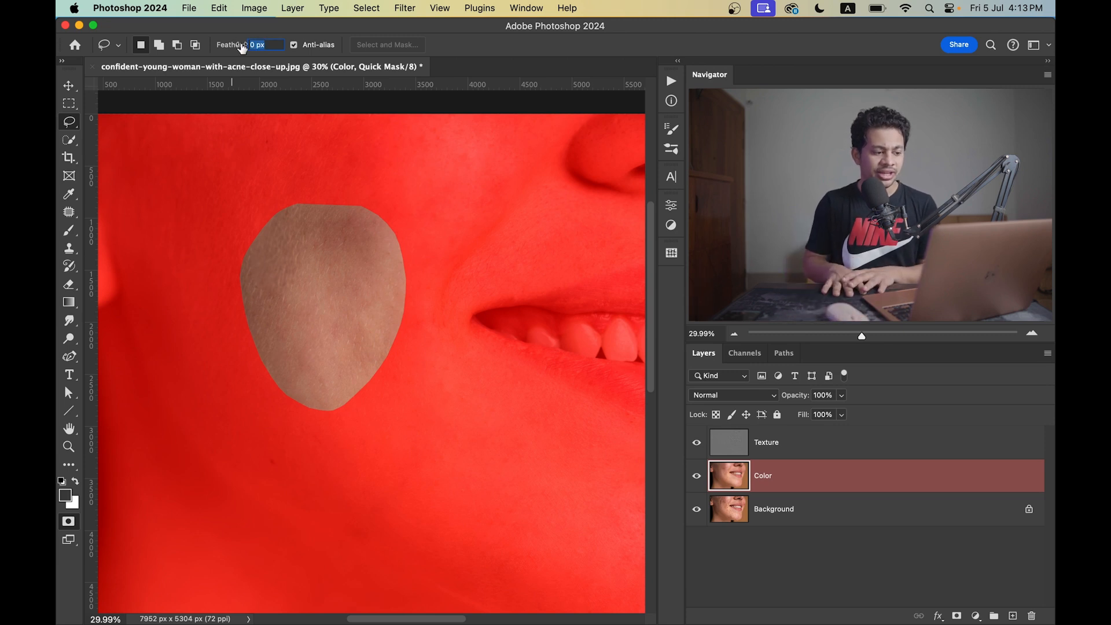
mouse_move(230, 46)
text(50)
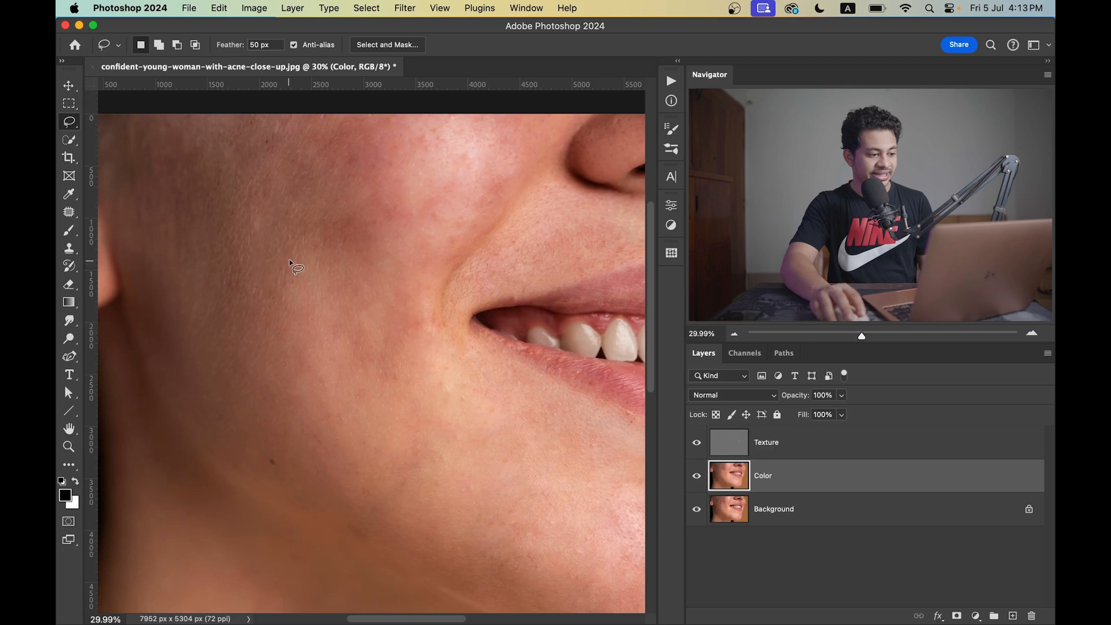
key(q)
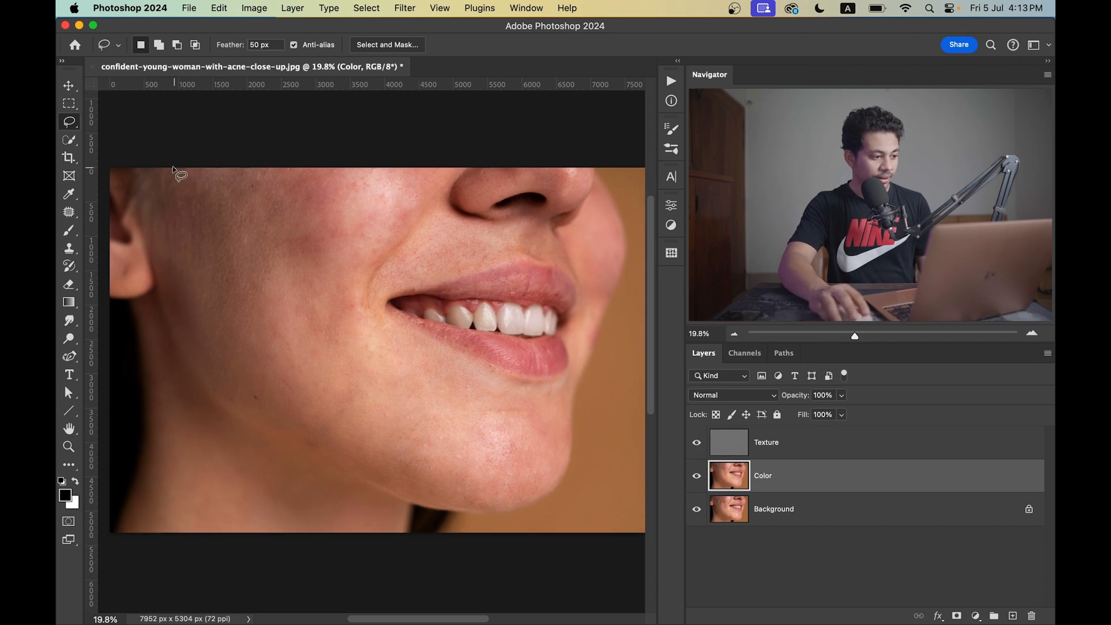
Step: Lasso the cheek between ear and mouth and bring up Gaussian Blur for it
drag(153, 167, 220, 394)
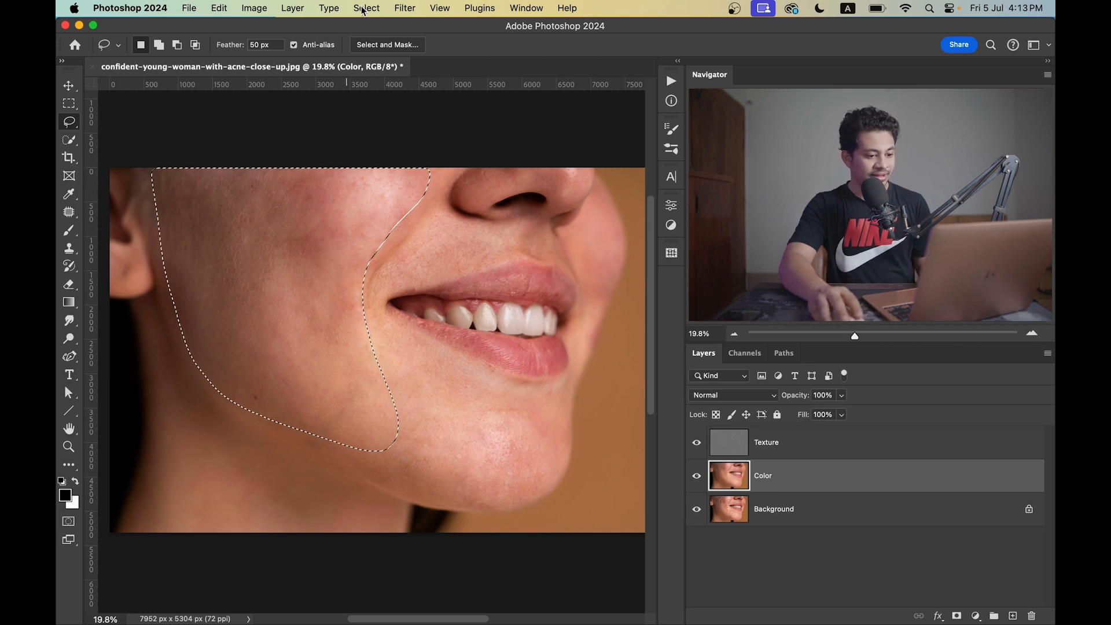
click(404, 8)
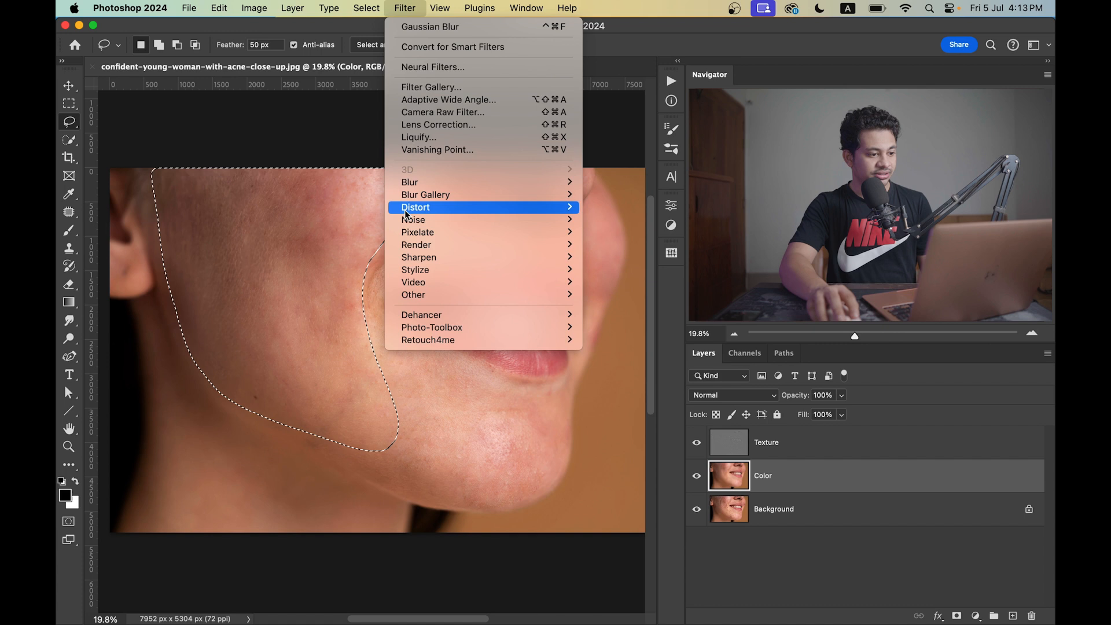
mouse_move(409, 182)
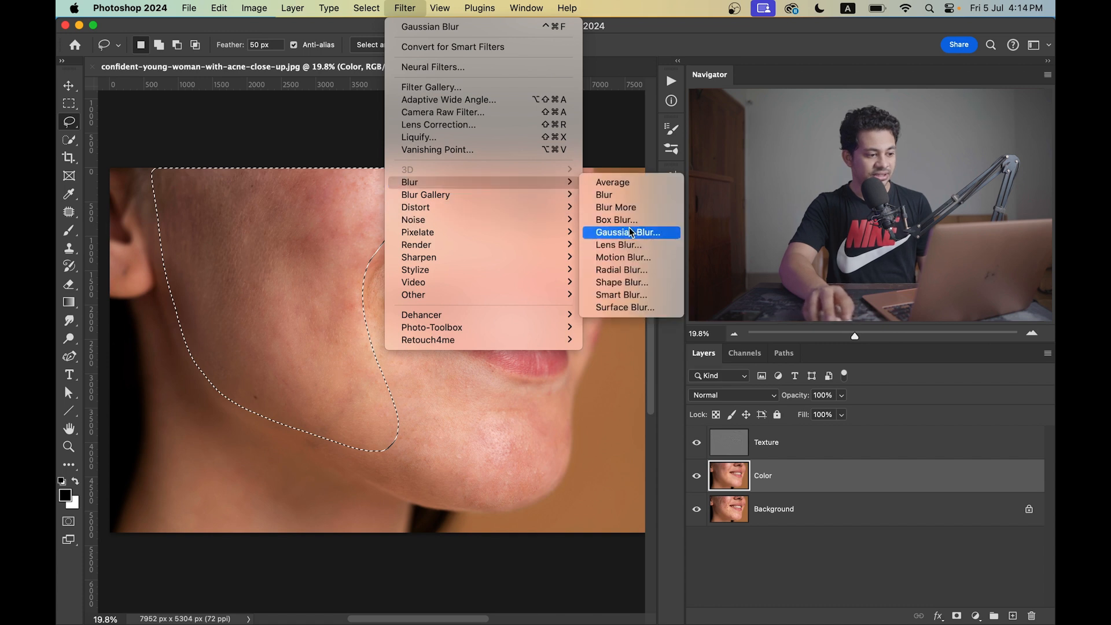
click(627, 233)
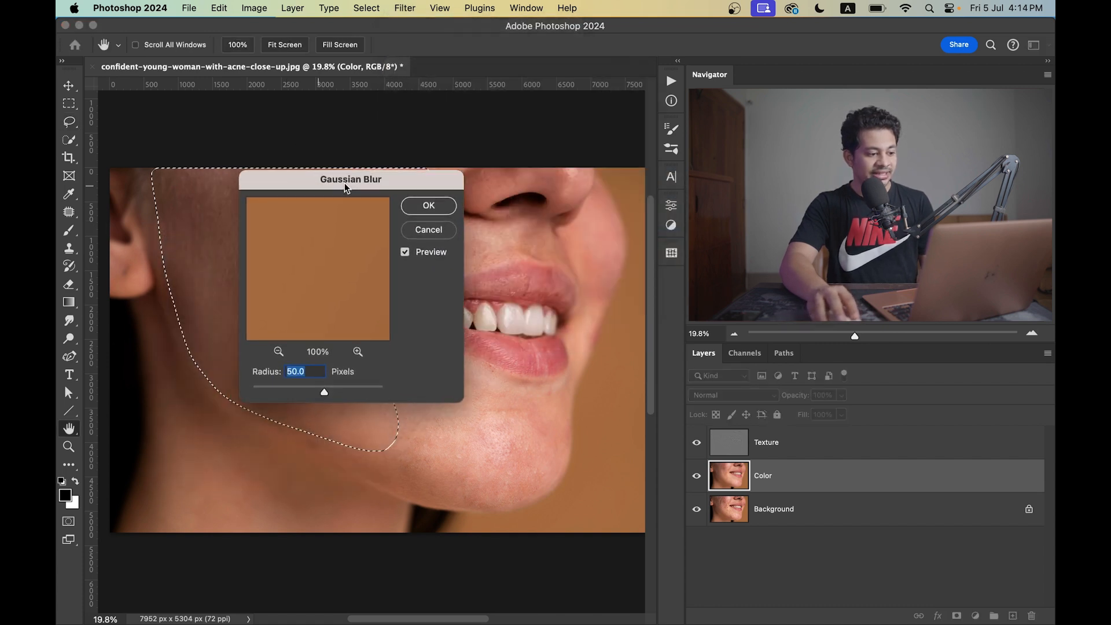
Step: Blur the selected cheek at a 145-pixel radius, comparing with the preview toggled
drag(351, 178, 369, 154)
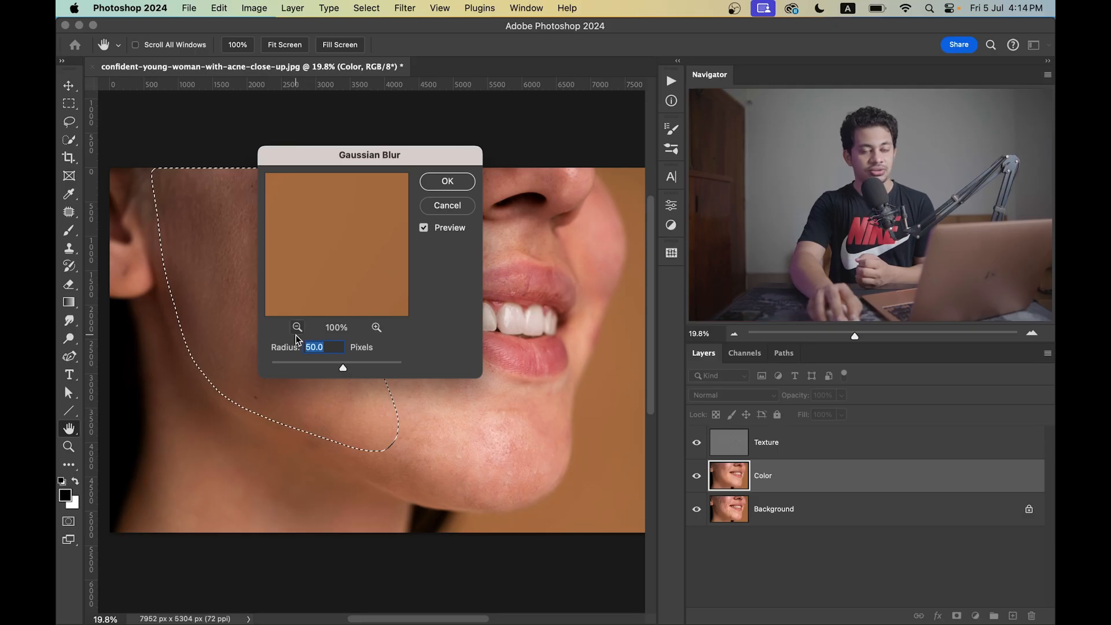
drag(343, 367, 356, 367)
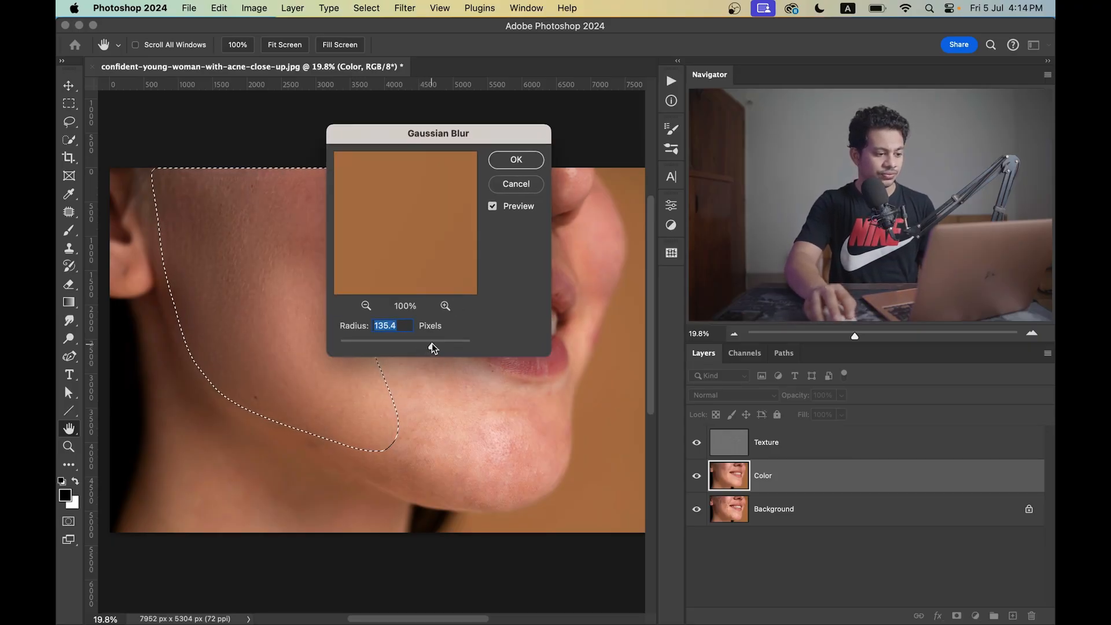
drag(428, 340, 414, 347)
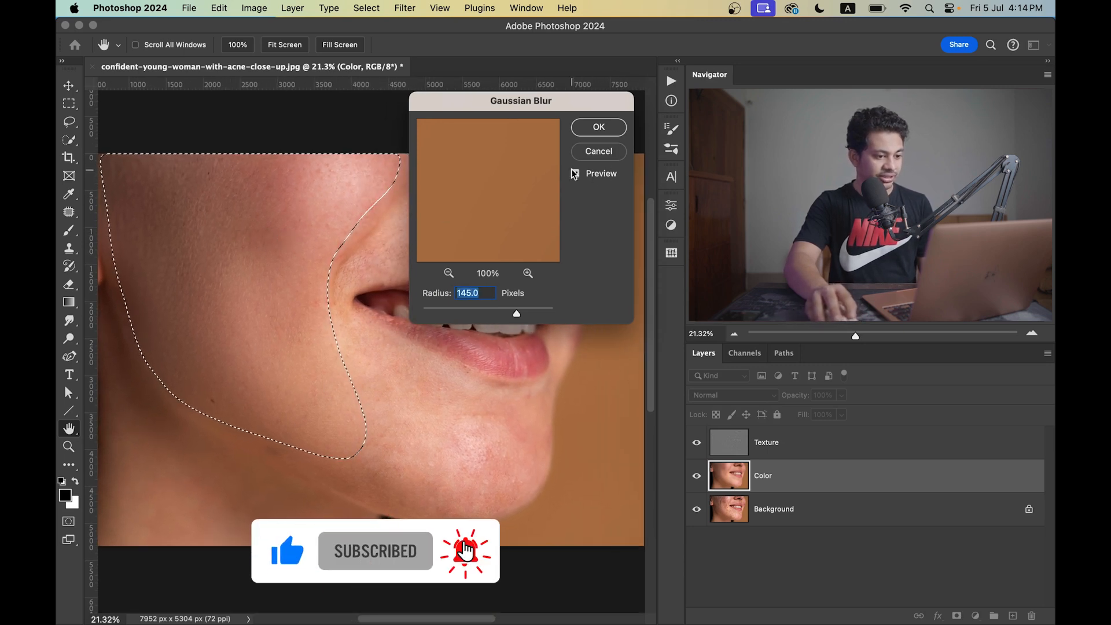
click(574, 173)
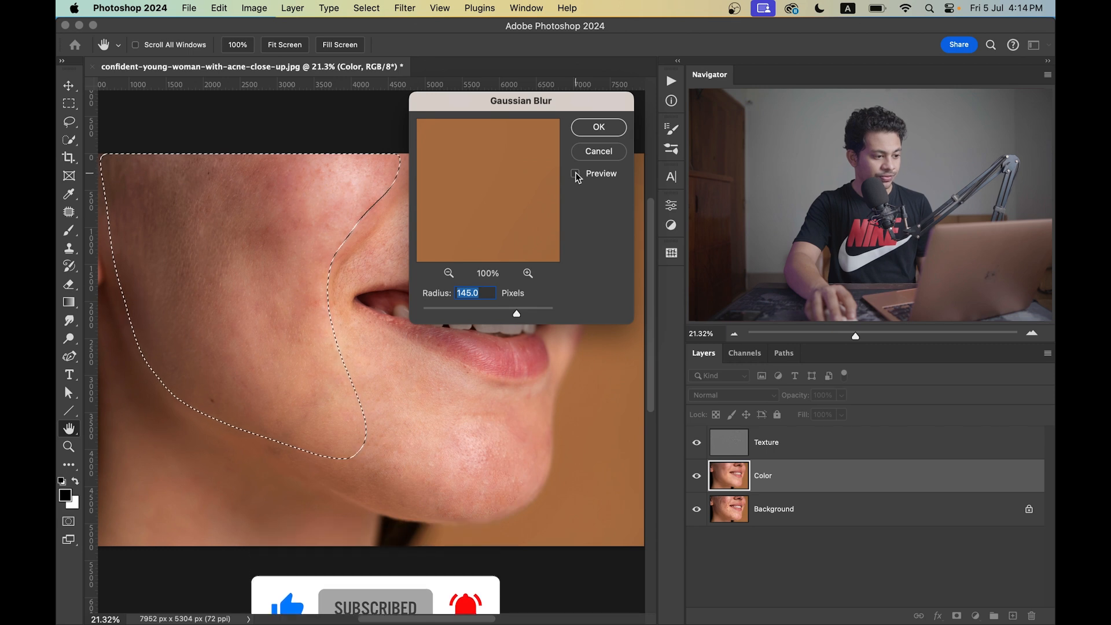
click(576, 175)
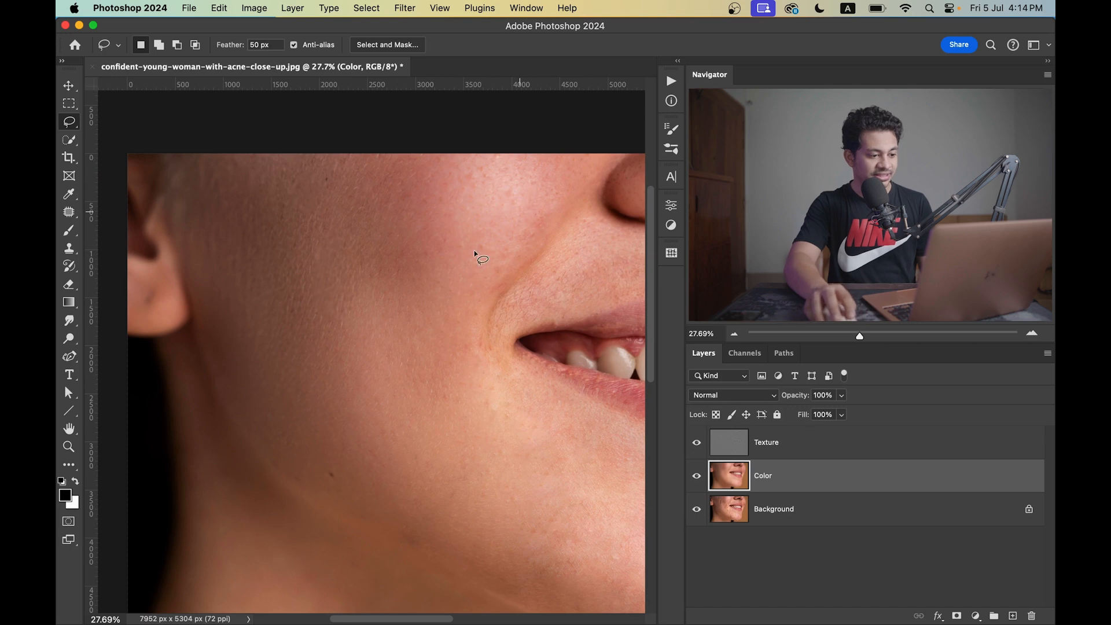
Step: Lasso the skin below the lips and chin and reapply the Gaussian blur to it
drag(481, 257, 333, 348)
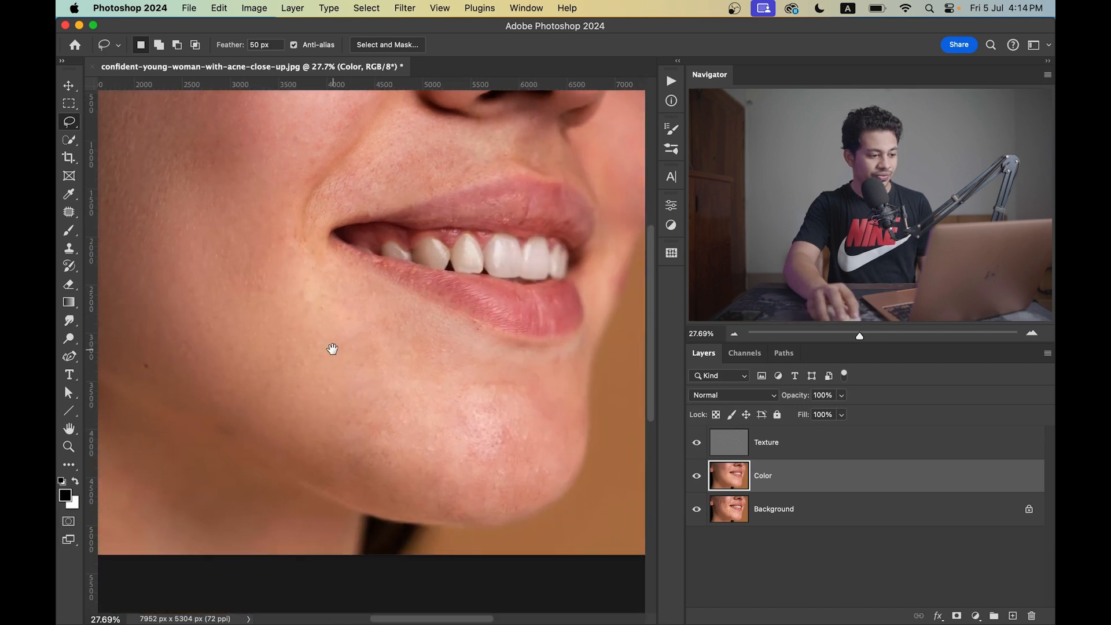
drag(287, 216, 375, 297)
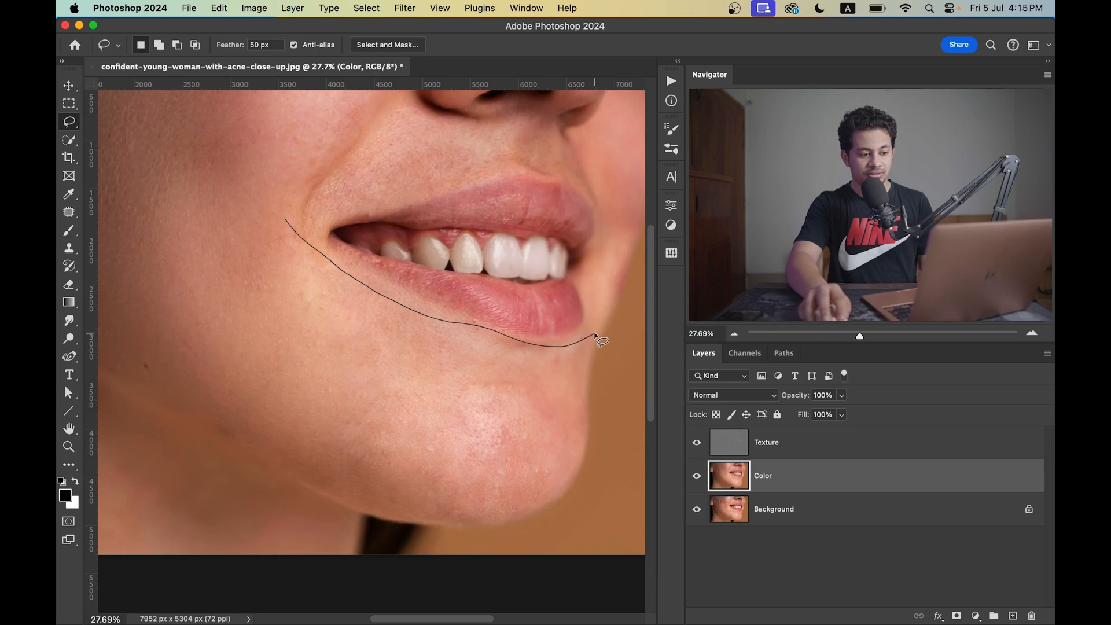
drag(595, 340, 574, 481)
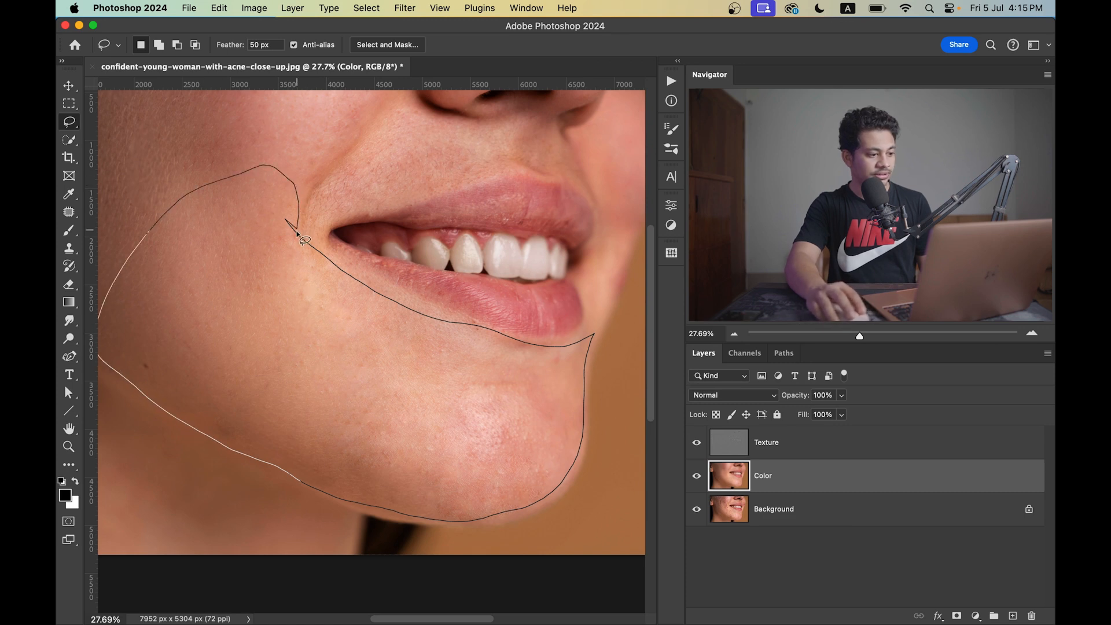
click(301, 239)
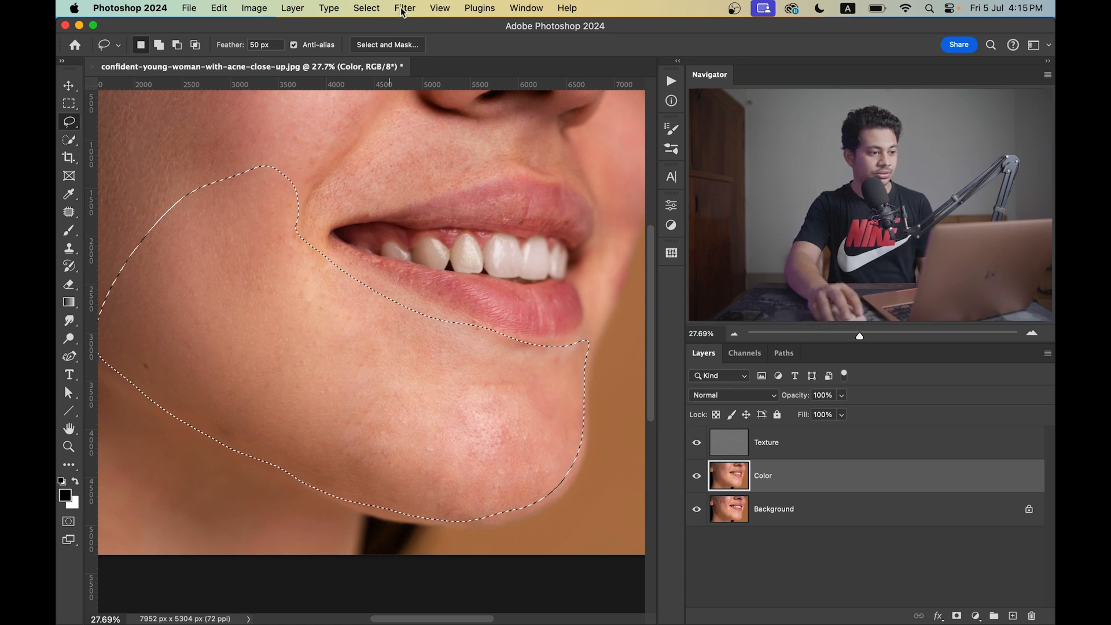
click(405, 8)
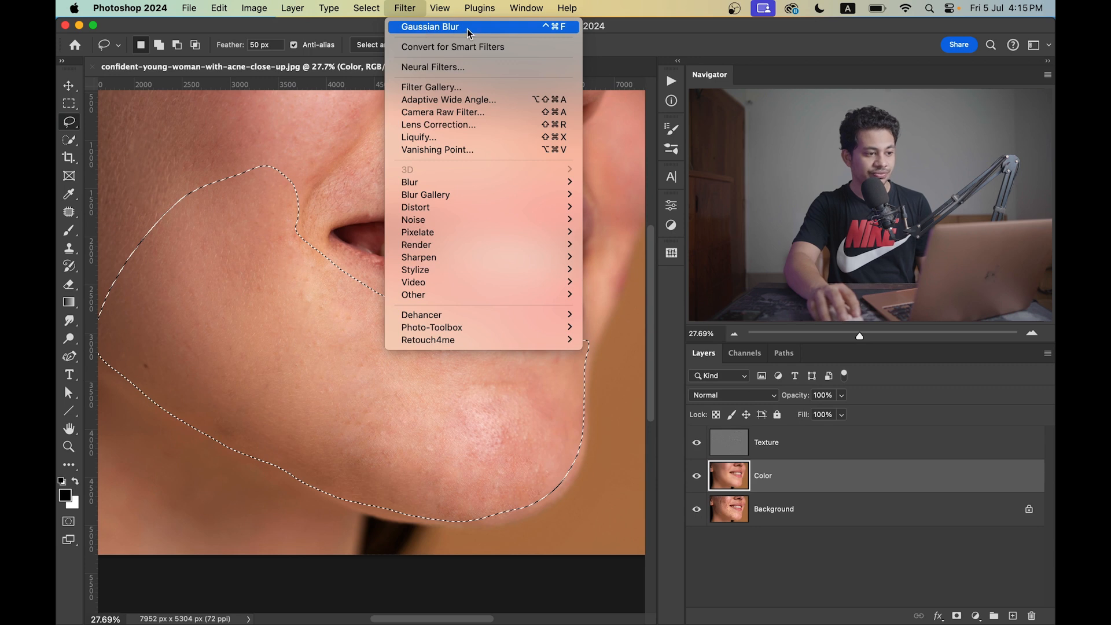
mouse_move(530, 37)
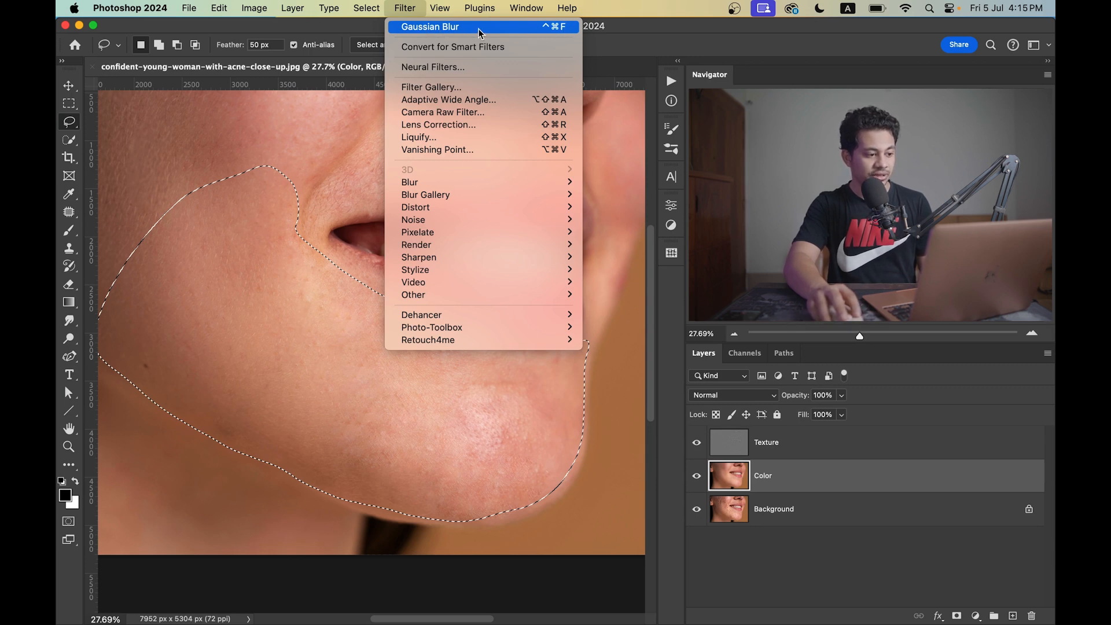
click(431, 26)
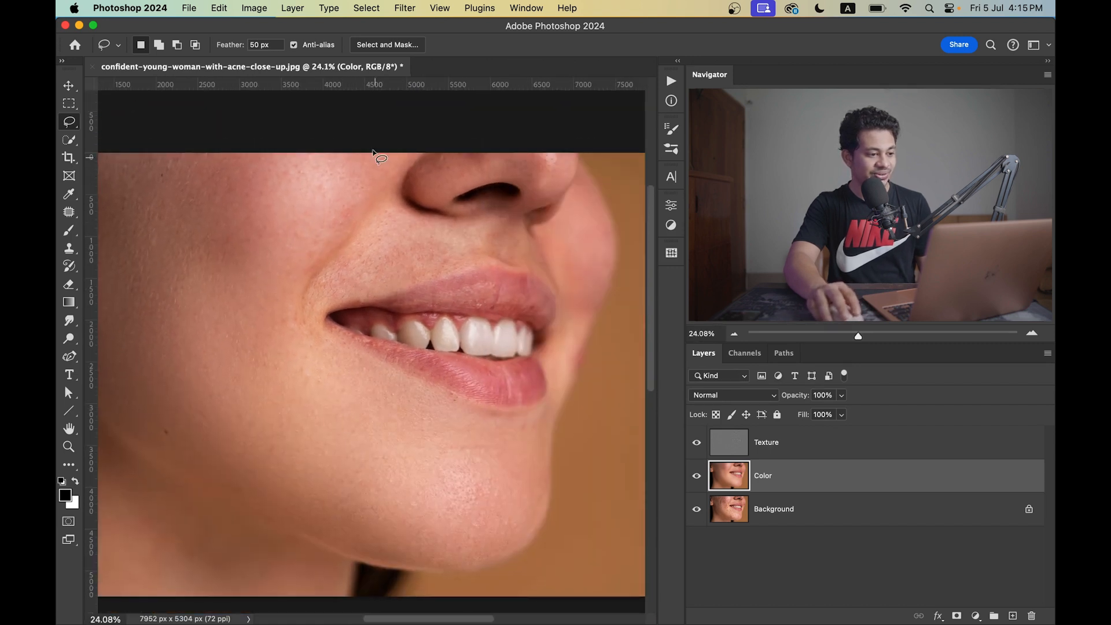
Step: Lasso skin beside the mouth corner and along the jawline and blur each selection
drag(375, 154, 366, 273)
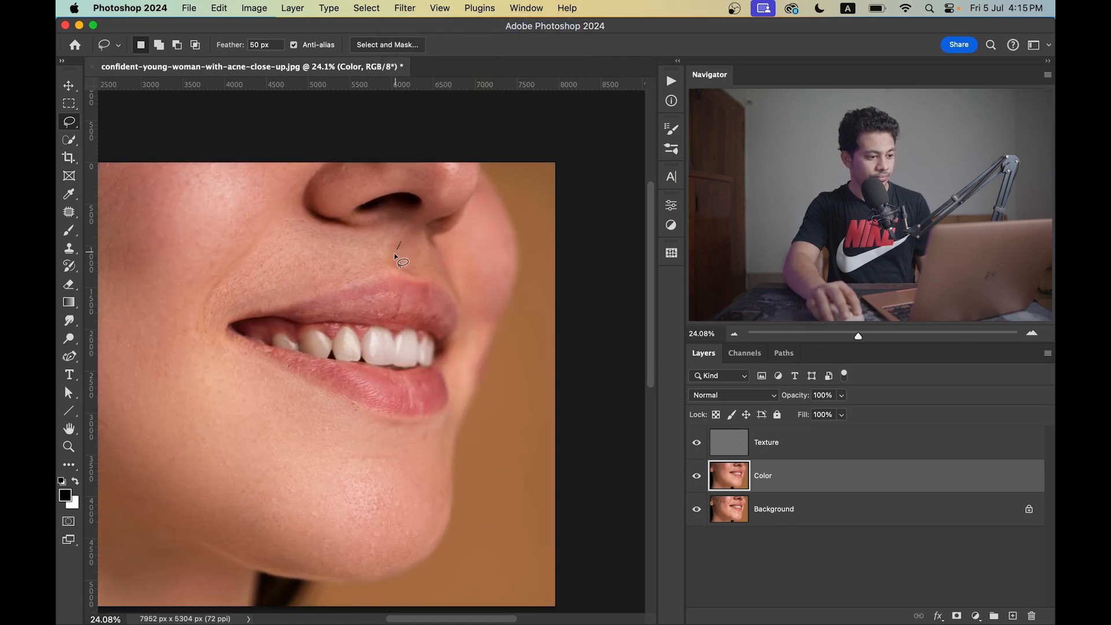
mouse_move(477, 210)
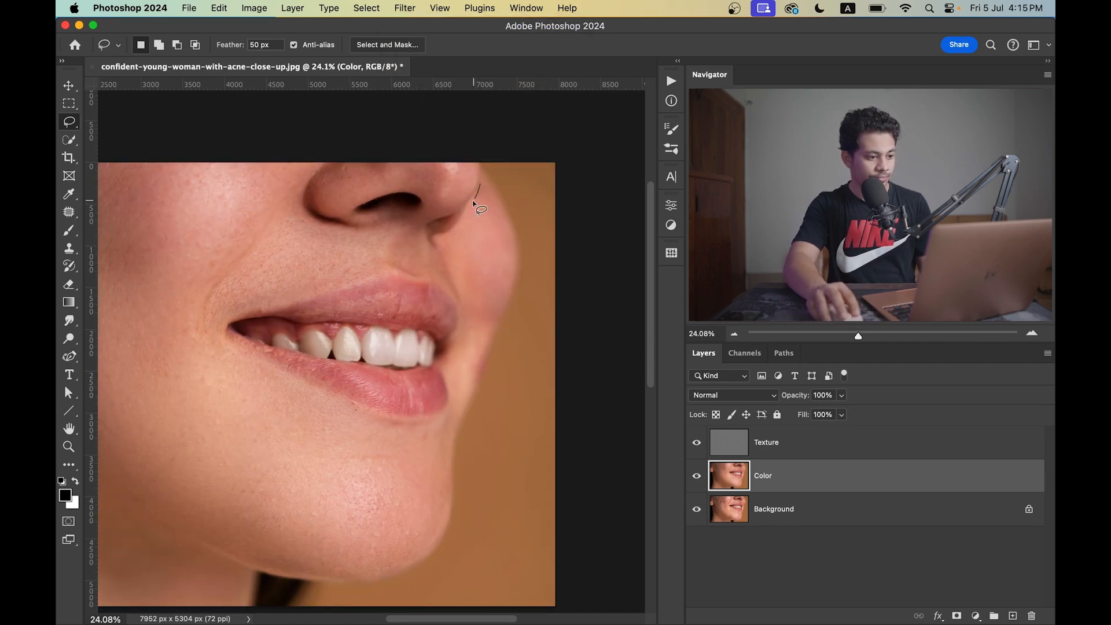
drag(476, 206, 477, 400)
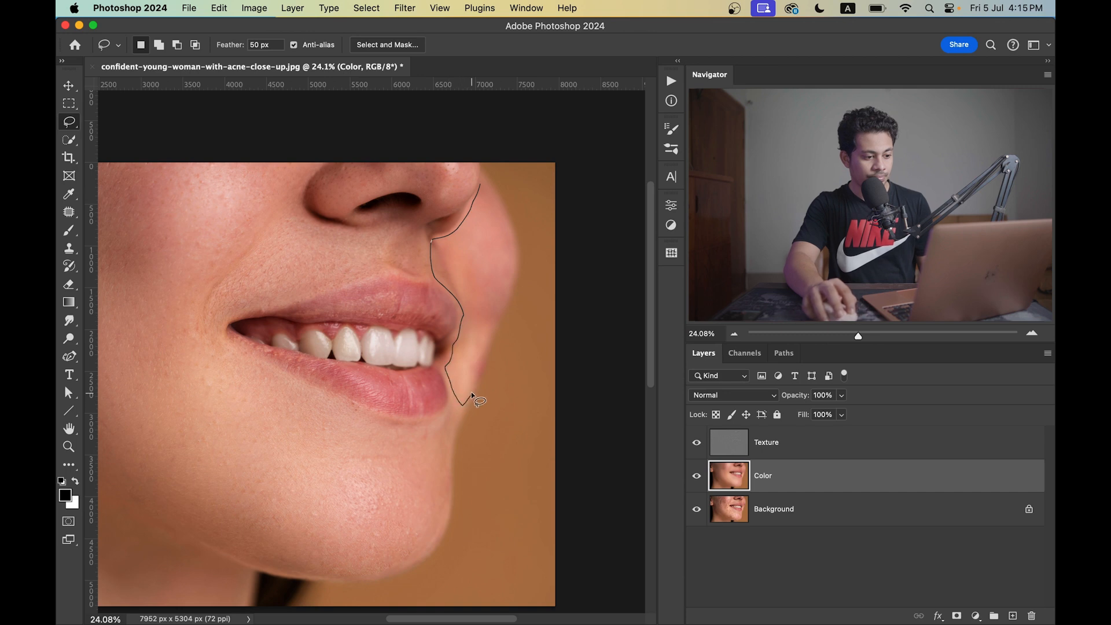
click(474, 397)
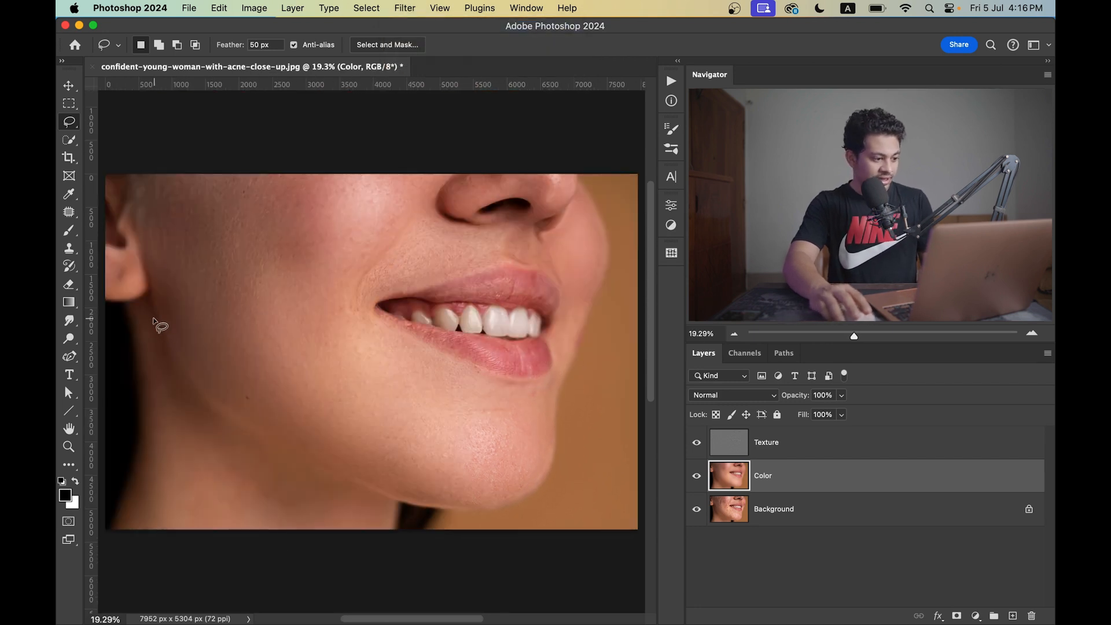
drag(153, 317, 383, 496)
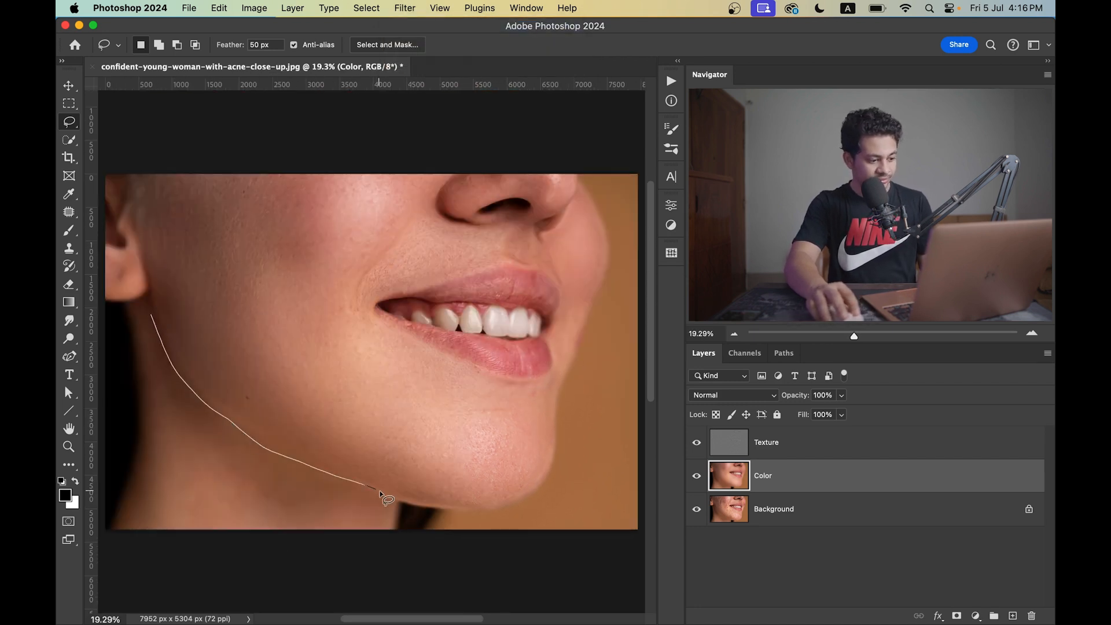
click(383, 497)
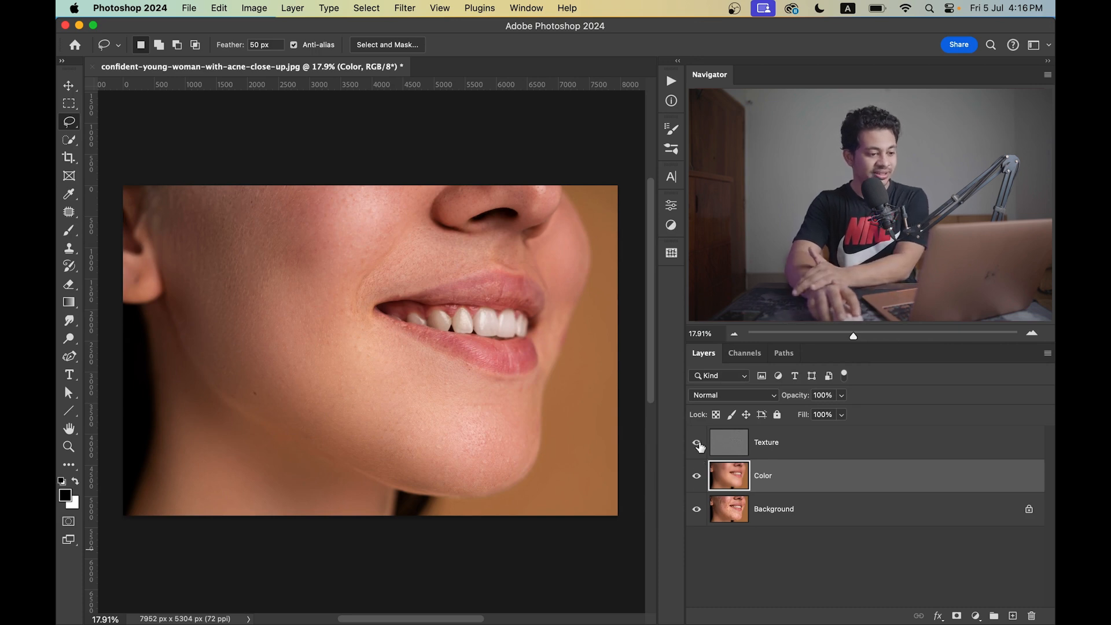
click(697, 442)
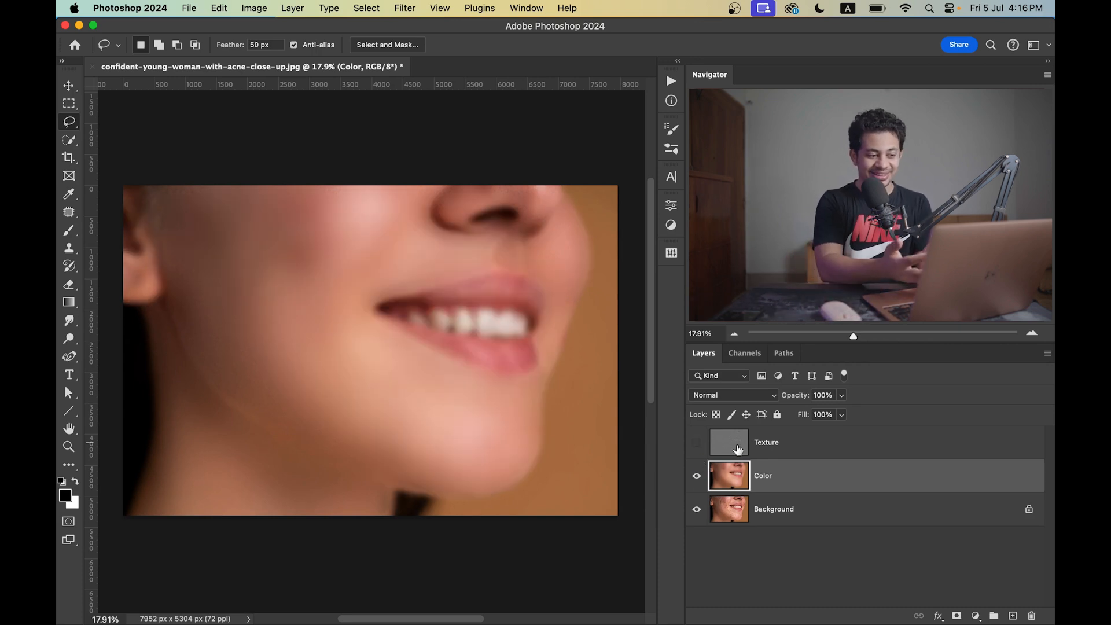
mouse_move(729, 443)
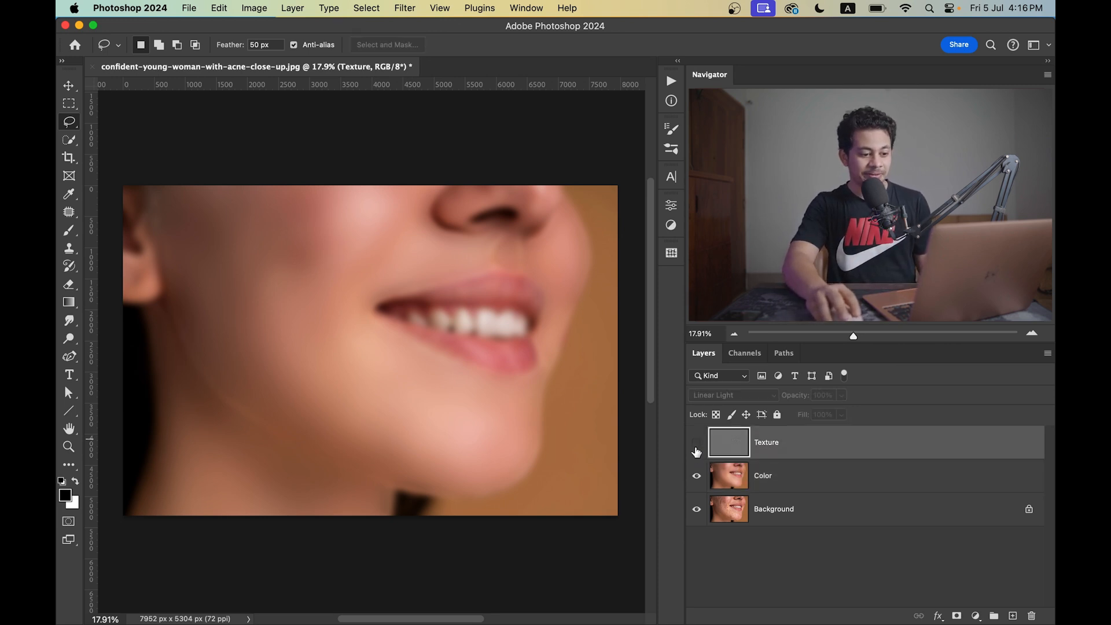
click(697, 442)
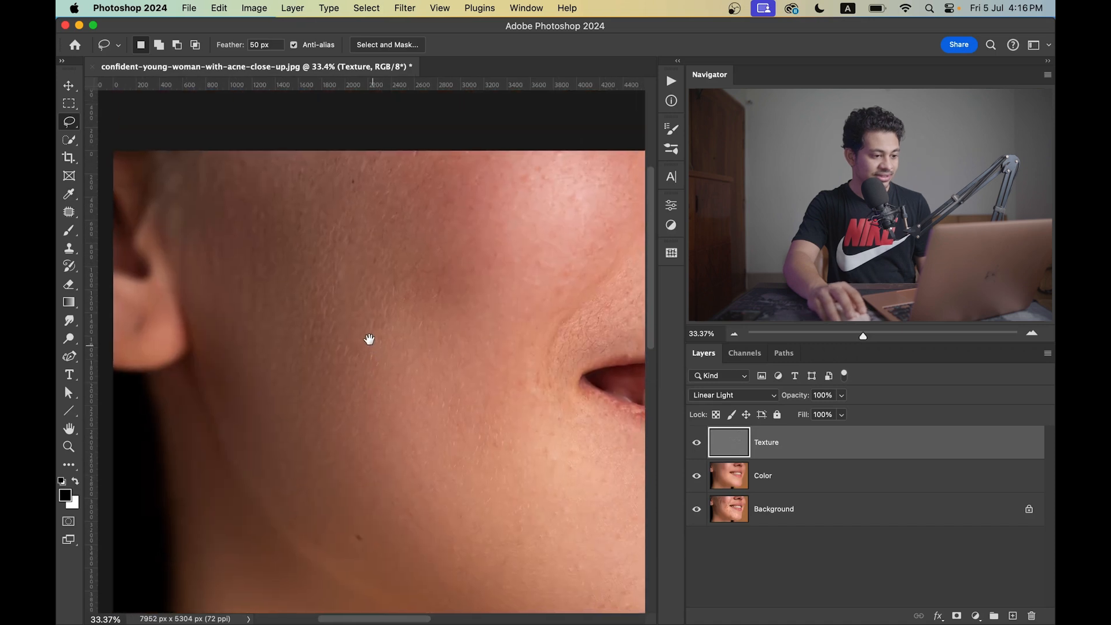
drag(367, 338, 431, 345)
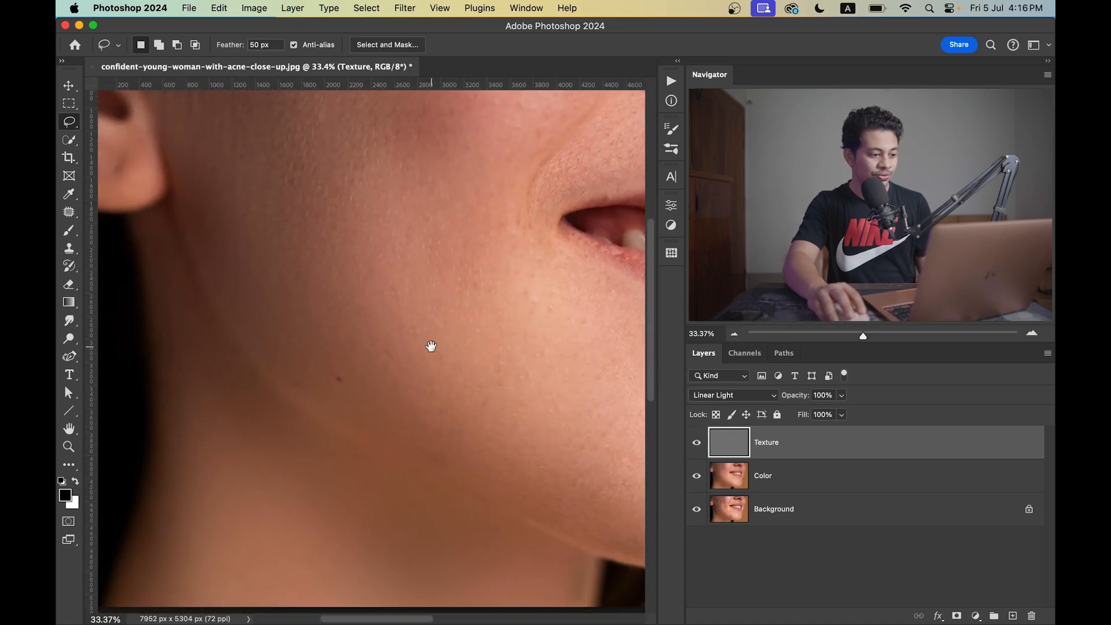
drag(431, 346, 466, 367)
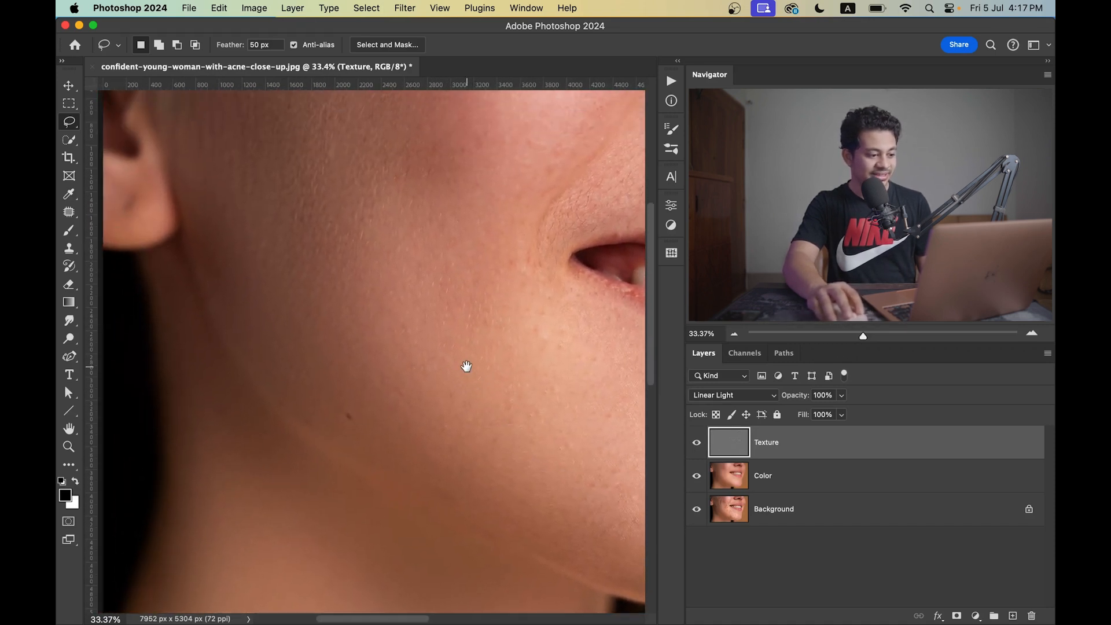
drag(467, 367, 400, 439)
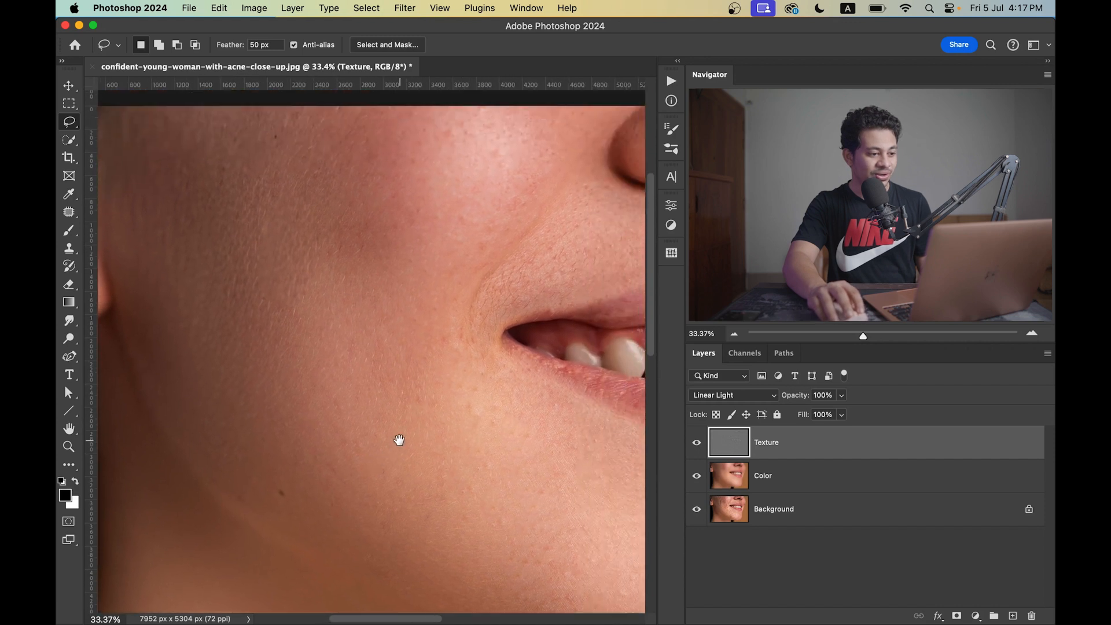